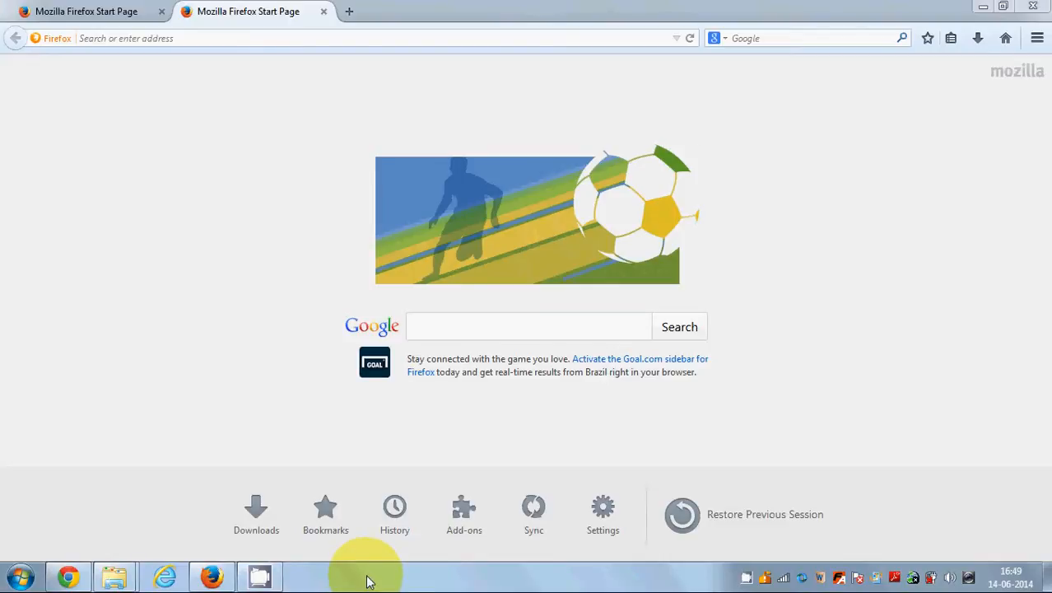
pyautogui.moveTo(295, 321)
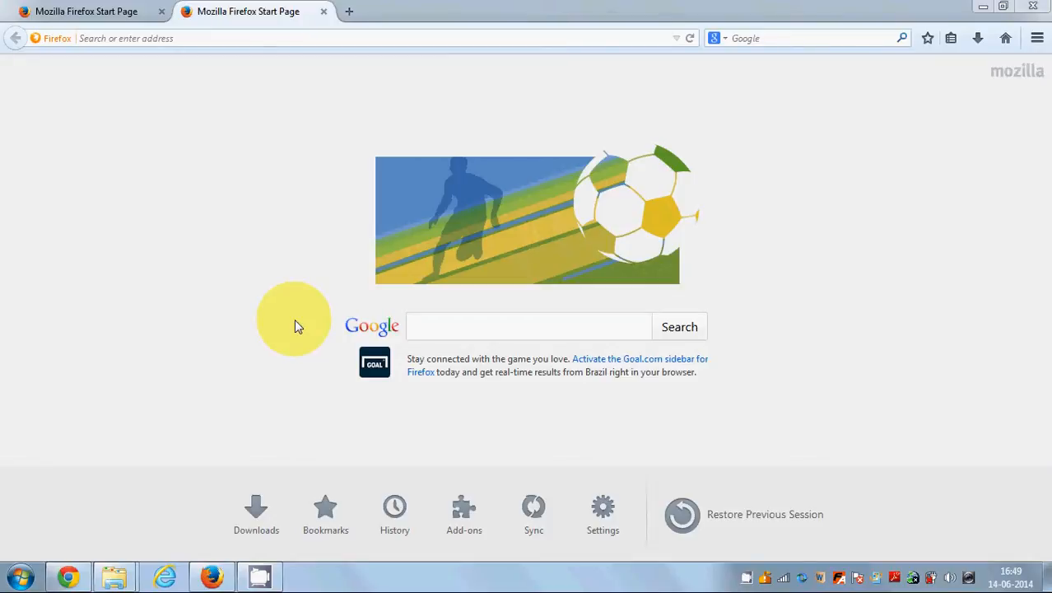
pyautogui.moveTo(298, 270)
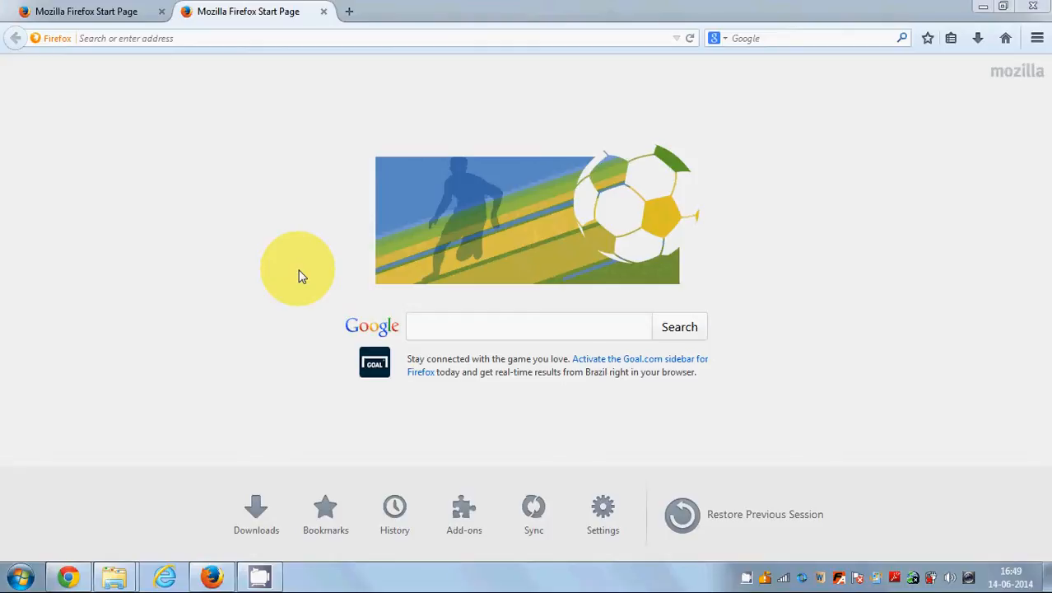
pyautogui.moveTo(382, 333)
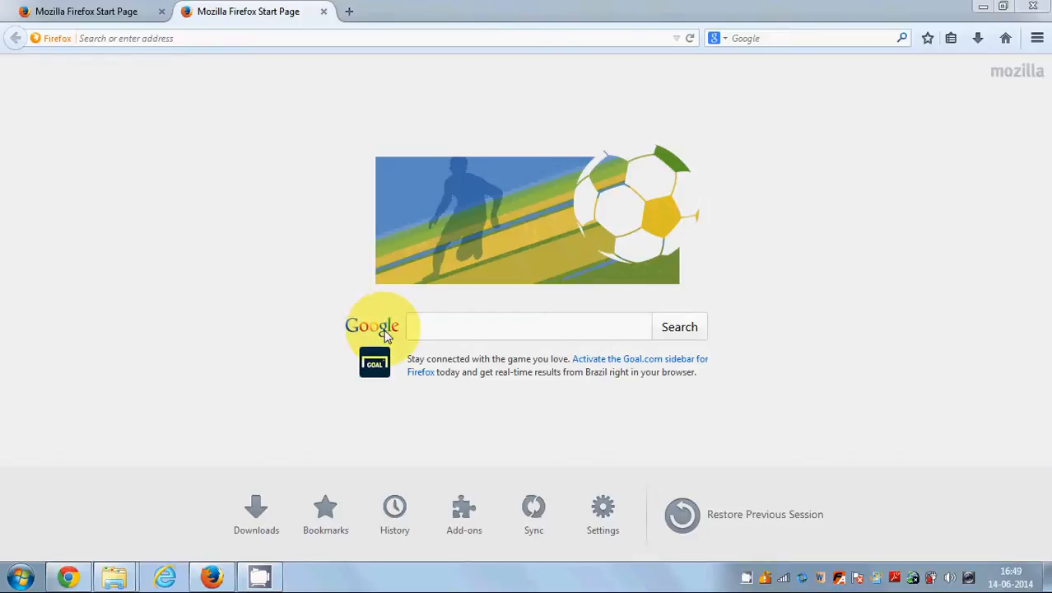
pyautogui.moveTo(902, 336)
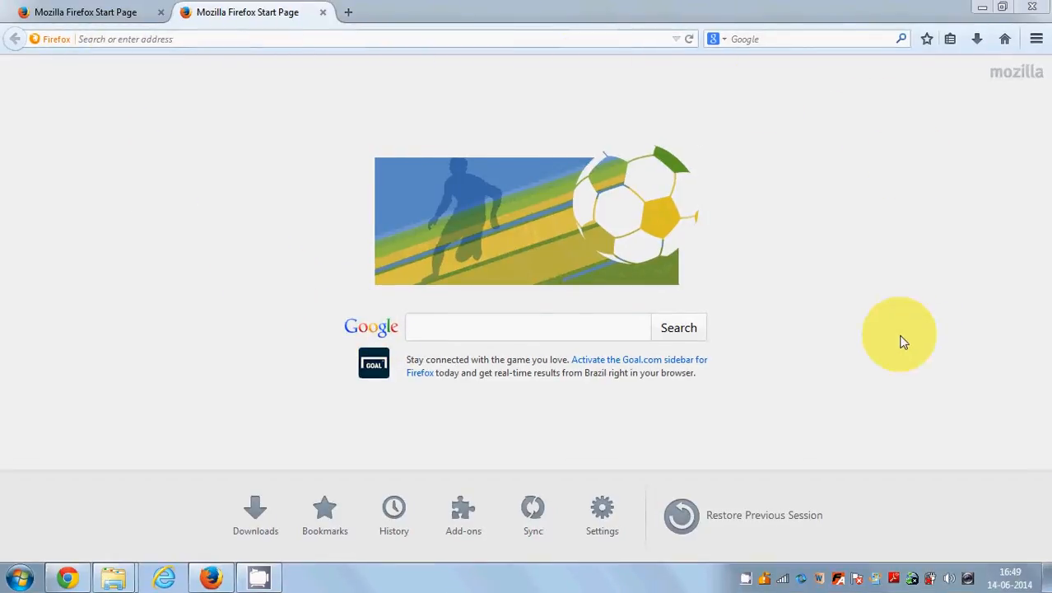
pyautogui.moveTo(863, 321)
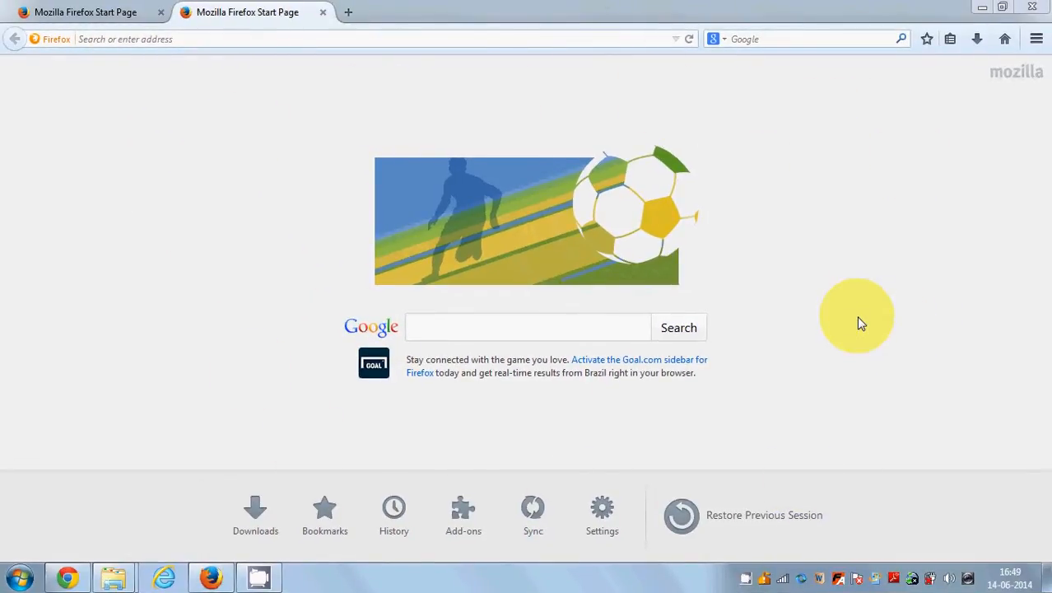
pyautogui.moveTo(826, 416)
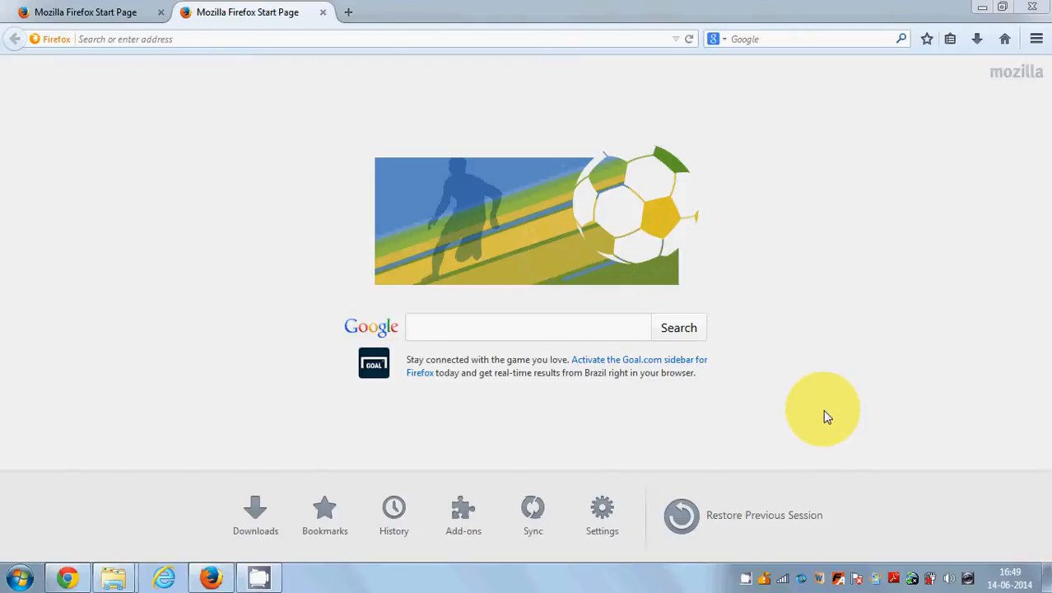
pyautogui.moveTo(817, 349)
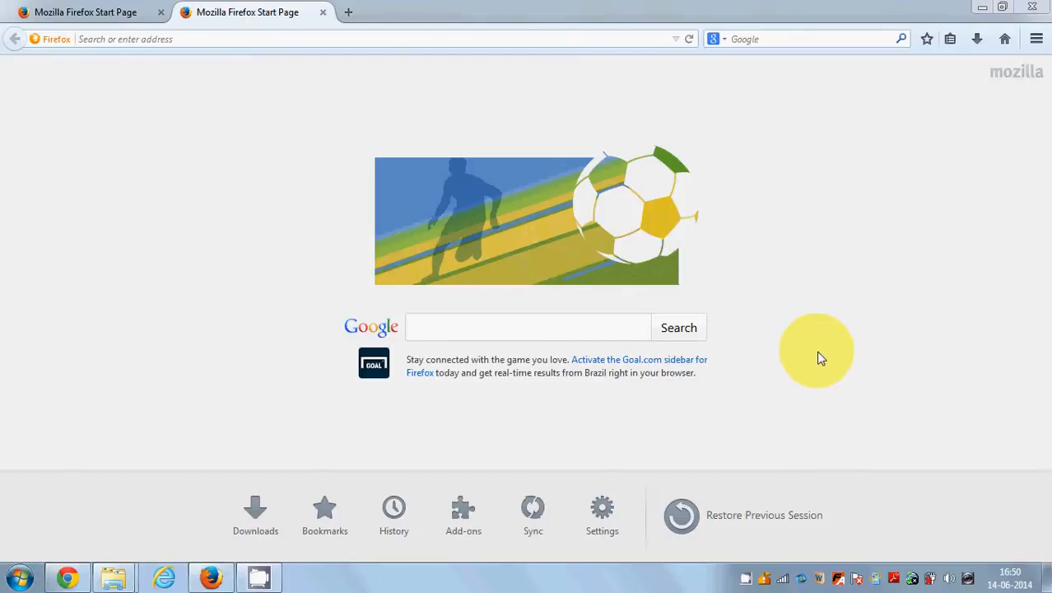
pyautogui.moveTo(317, 145)
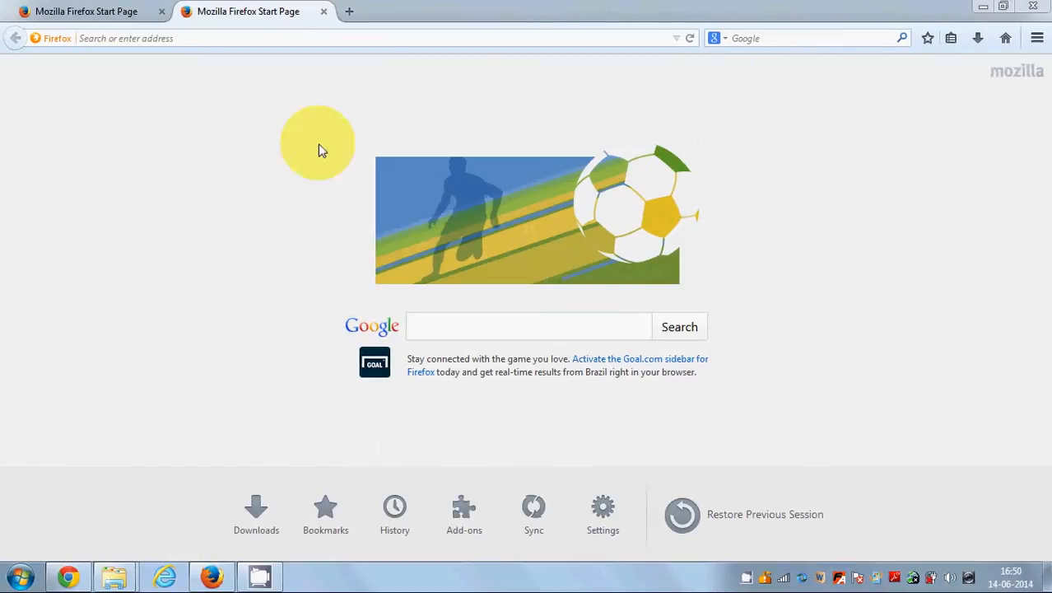
pyautogui.moveTo(782, 257)
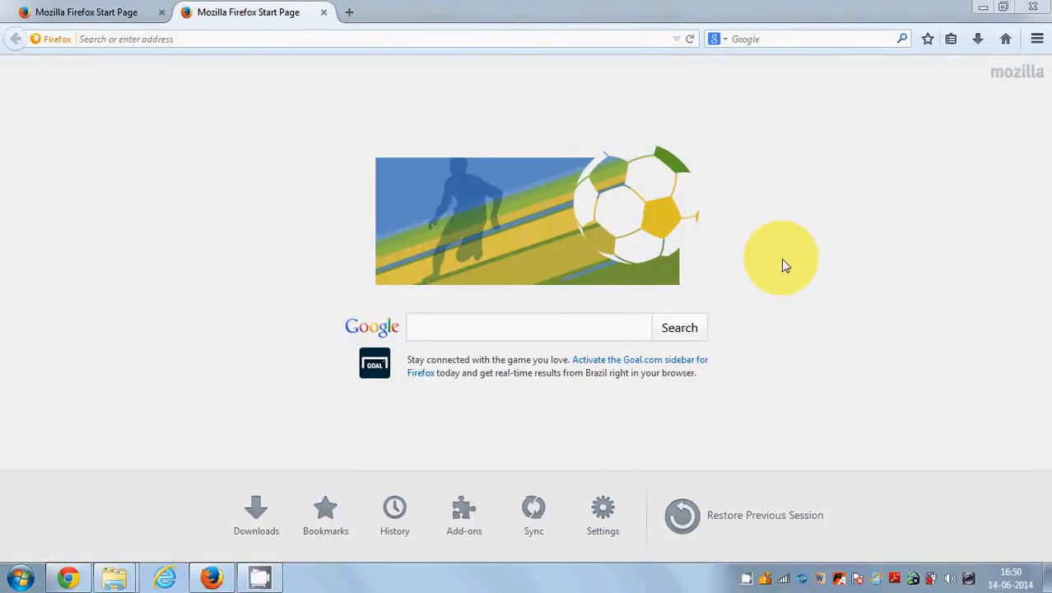
pyautogui.moveTo(711, 369)
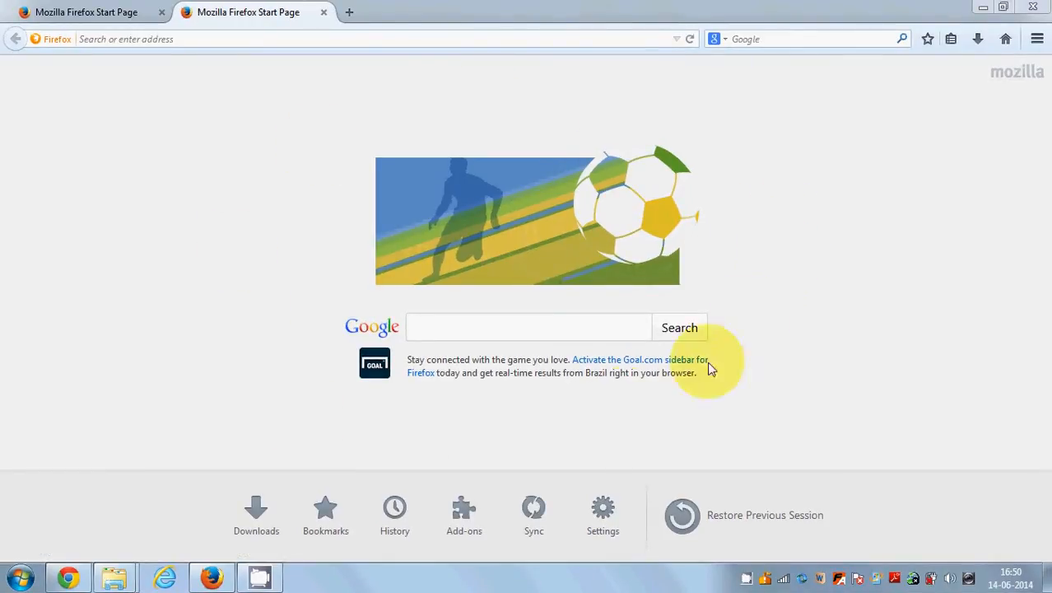
pyautogui.moveTo(464, 513)
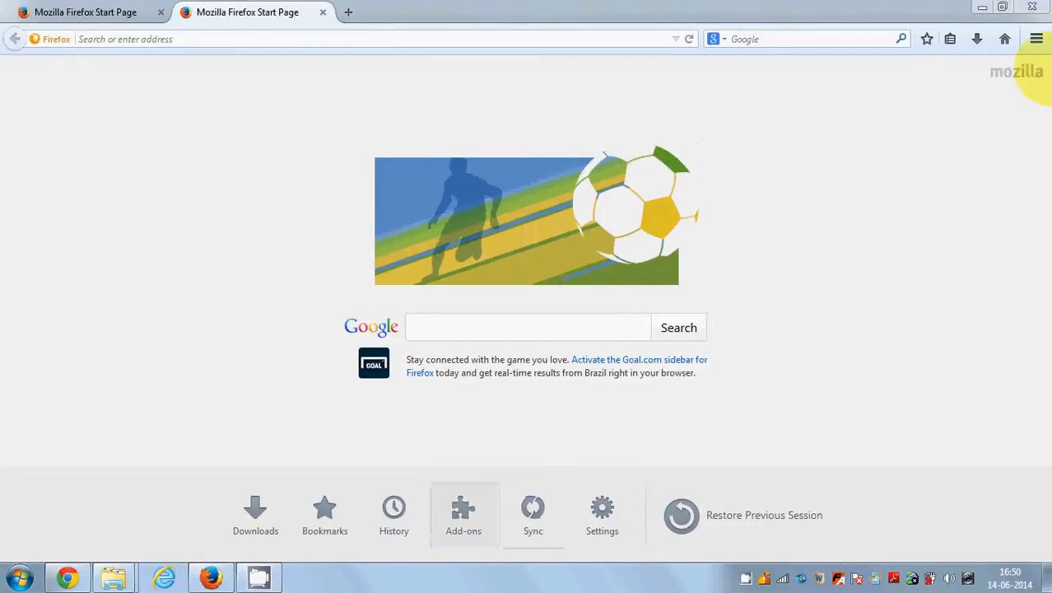
pyautogui.moveTo(1037, 39)
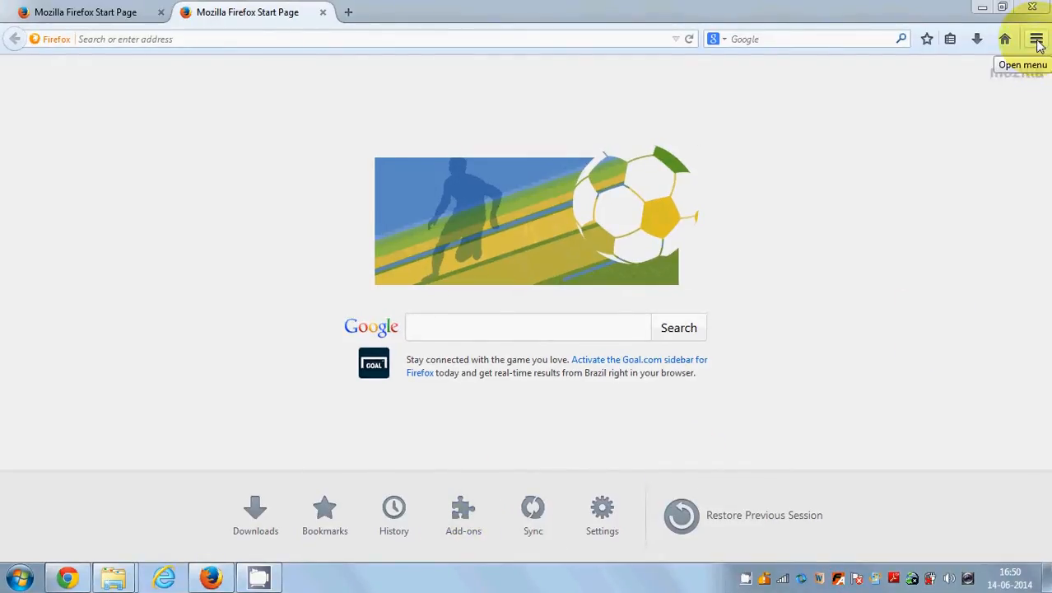
# - Search Google for 'firefox adons' and open the Add-ons for Firefox result
pyautogui.click(1037, 40)
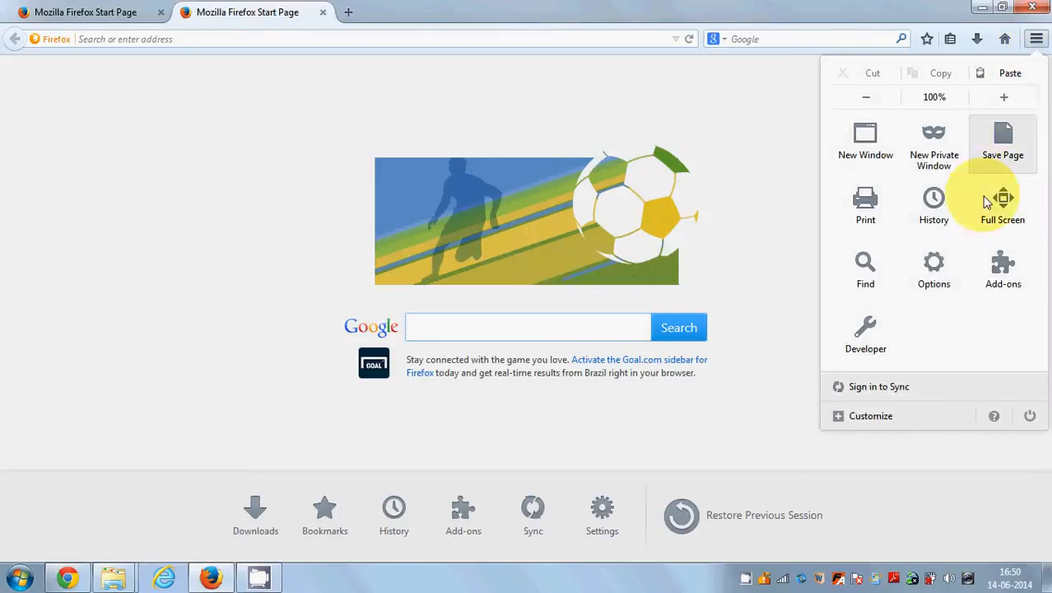
pyautogui.moveTo(1002, 270)
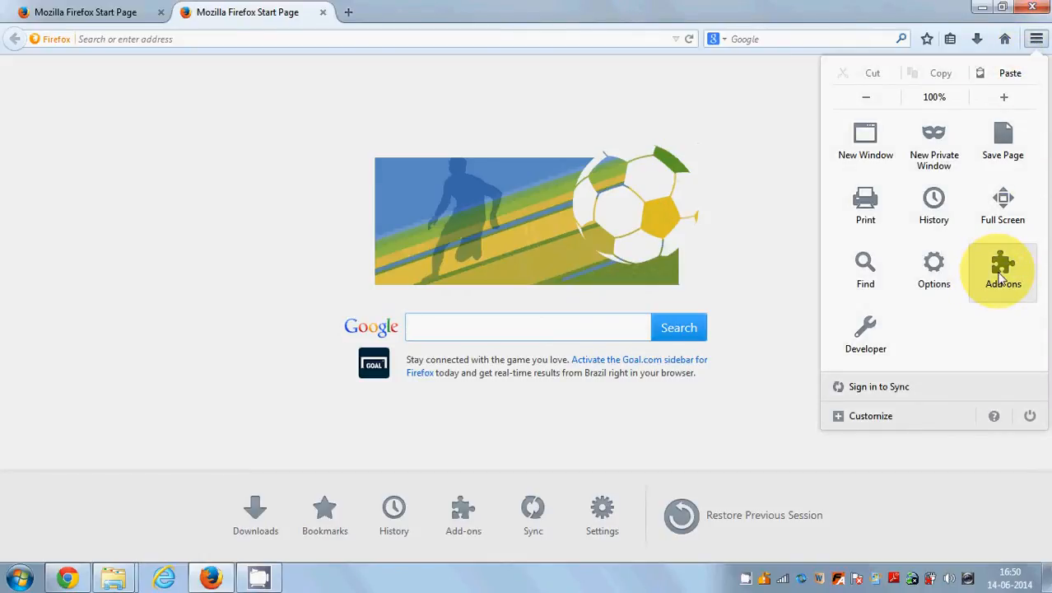
pyautogui.click(527, 325)
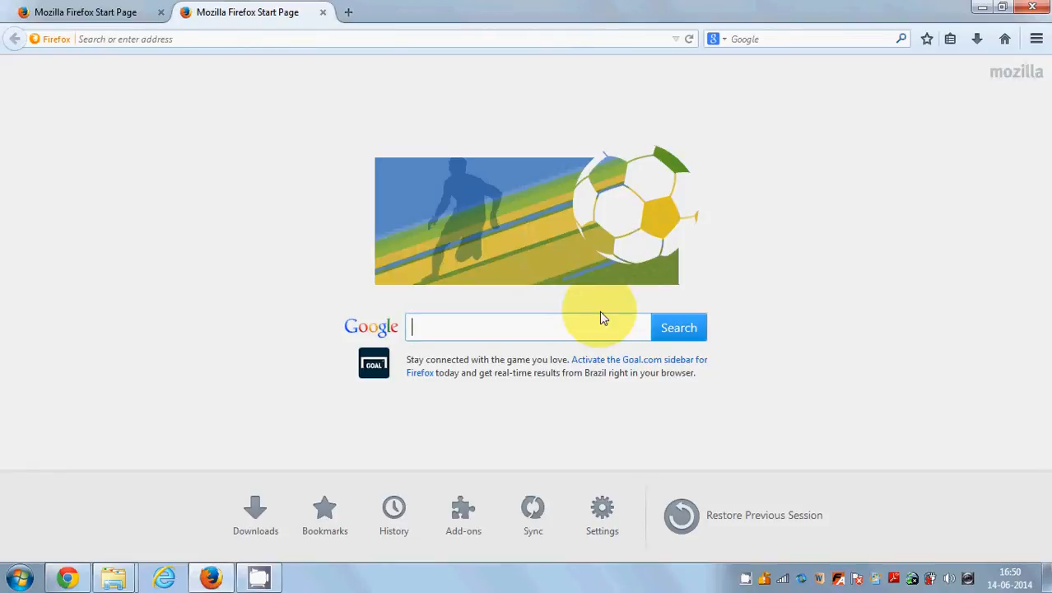
pyautogui.write('firefox adons')
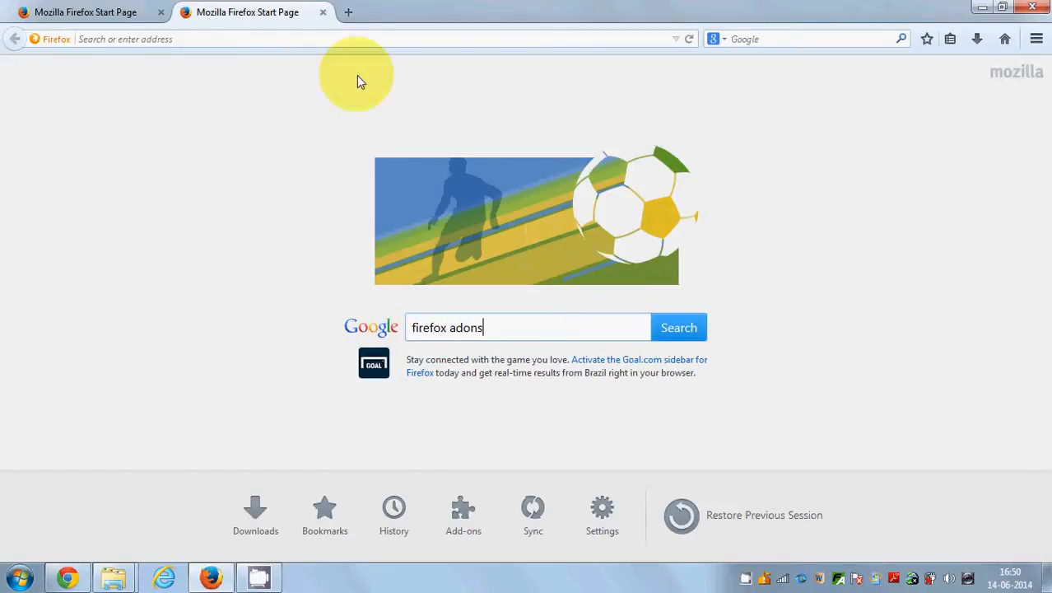
pyautogui.click(679, 326)
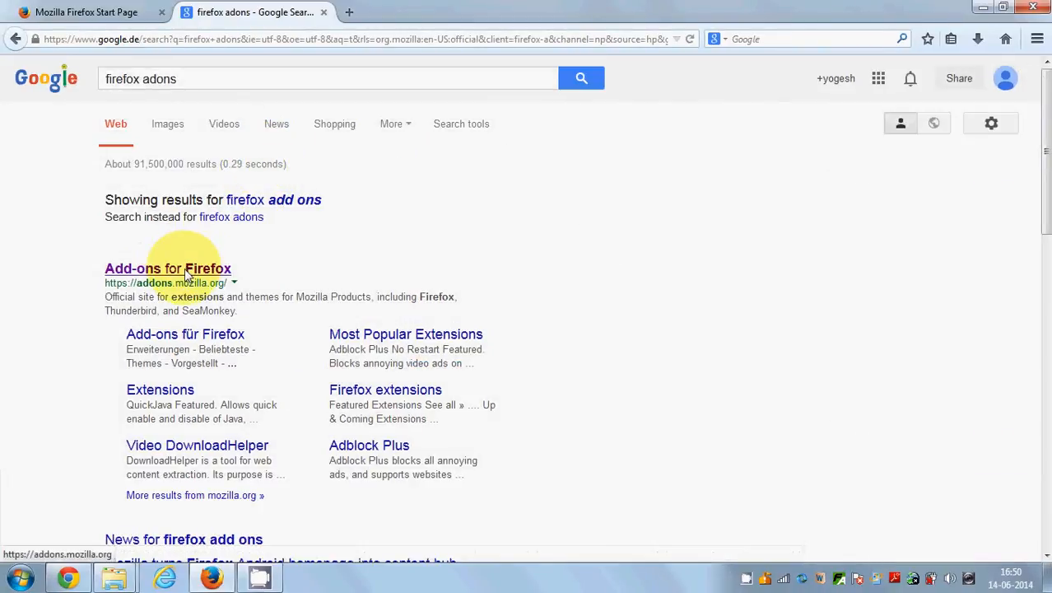
pyautogui.moveTo(158, 275)
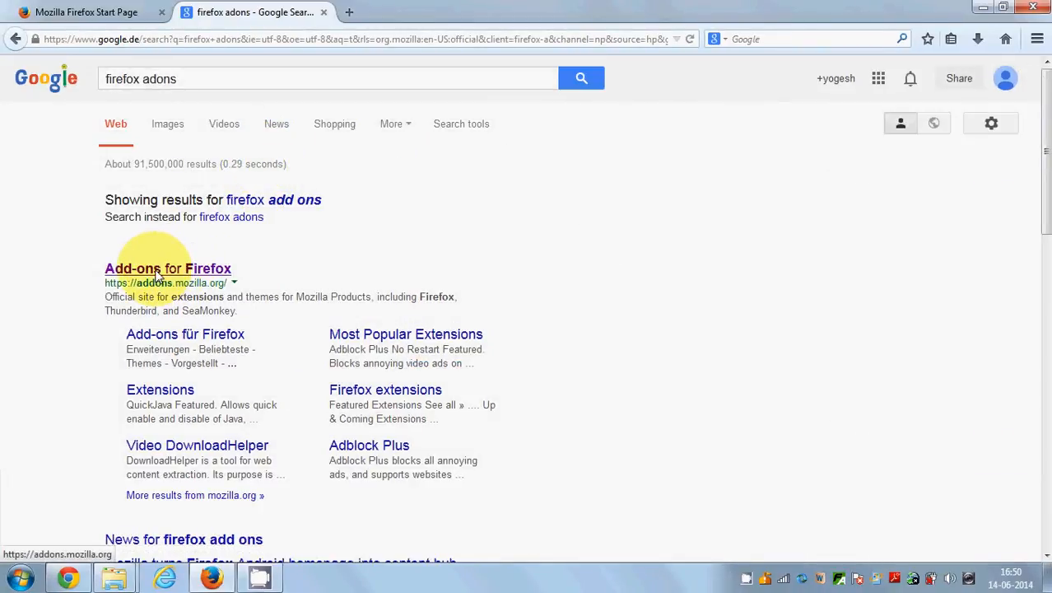
pyautogui.click(166, 268)
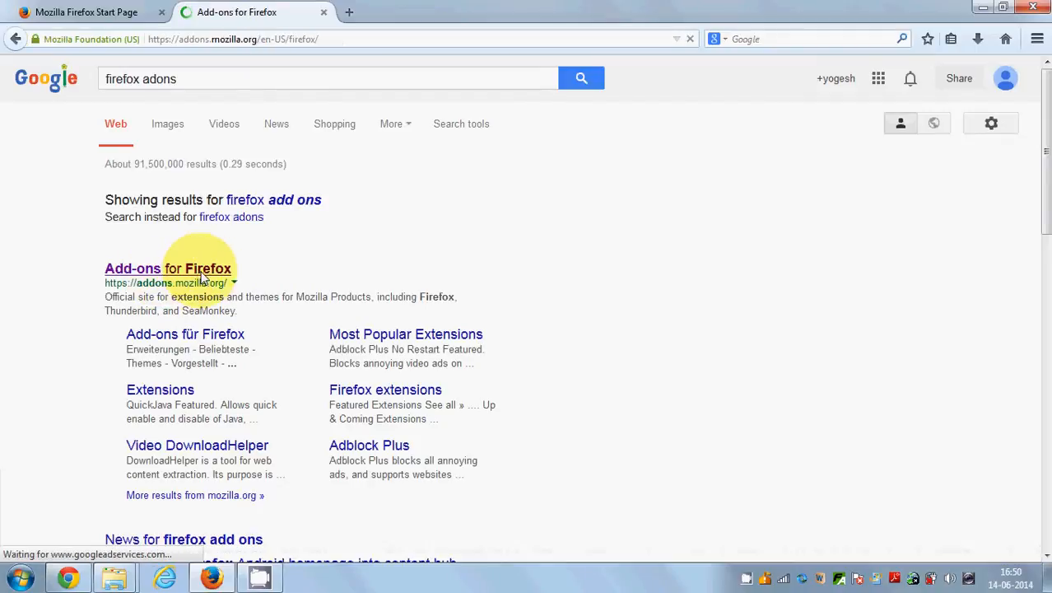
# - Search the Add-ons site for 'firefor os' and open the Firefox OS 1.1 Simulator suggestion
pyautogui.click(166, 269)
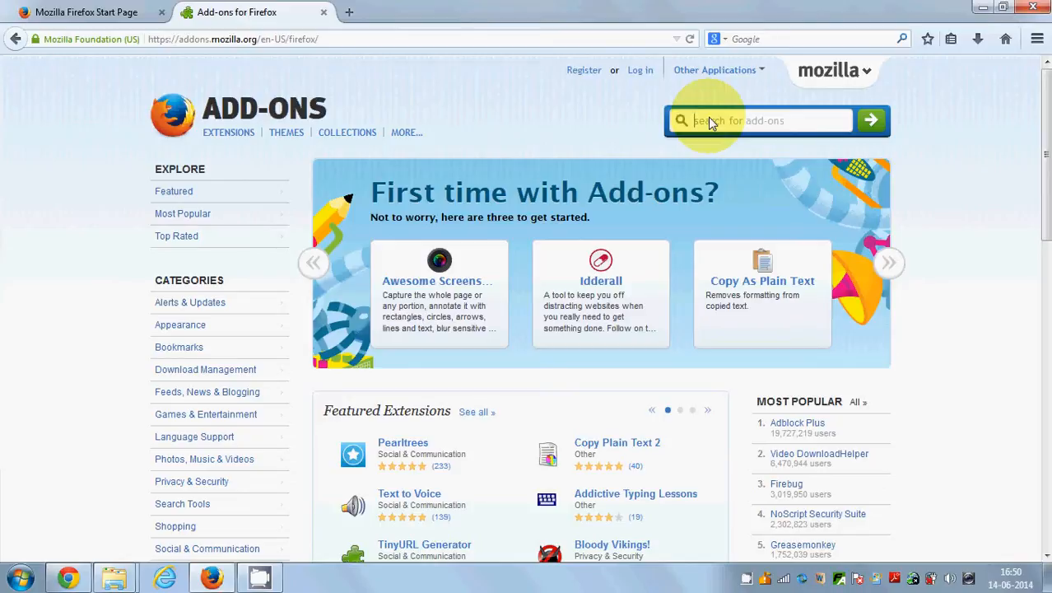
pyautogui.write('fire')
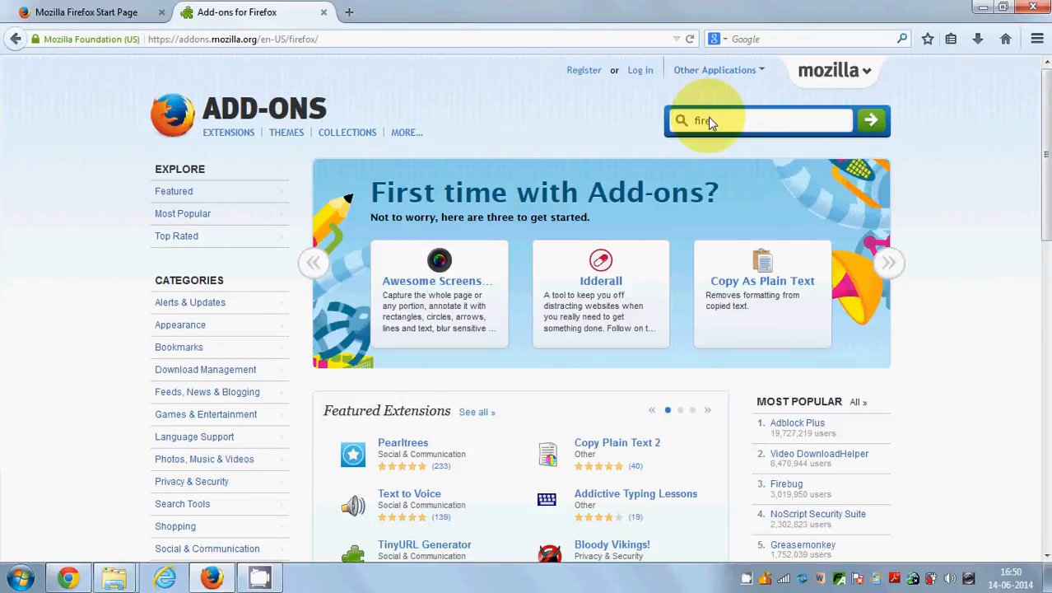
pyautogui.write('for')
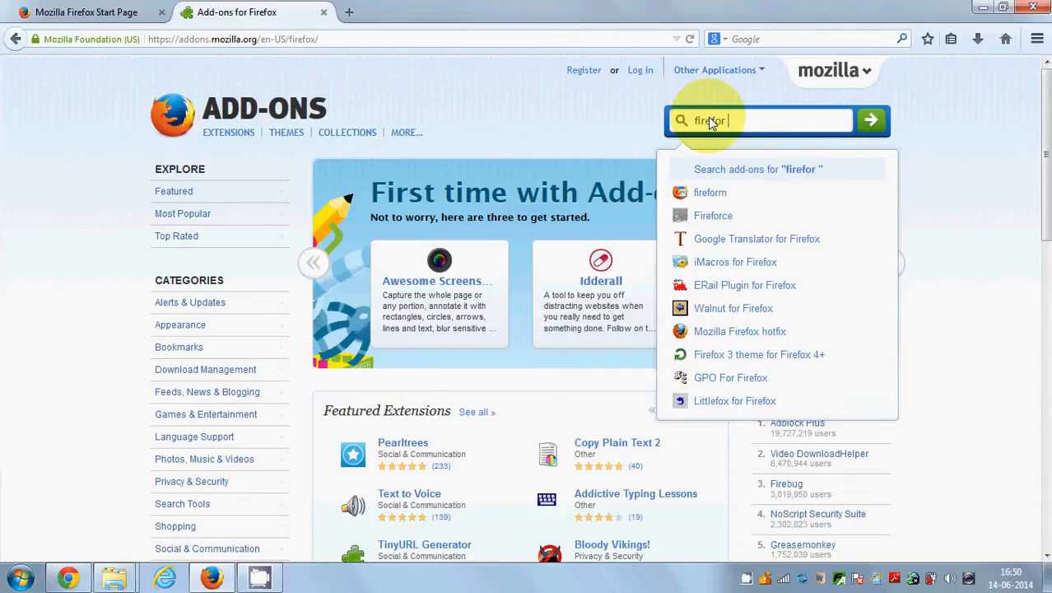
pyautogui.write('os')
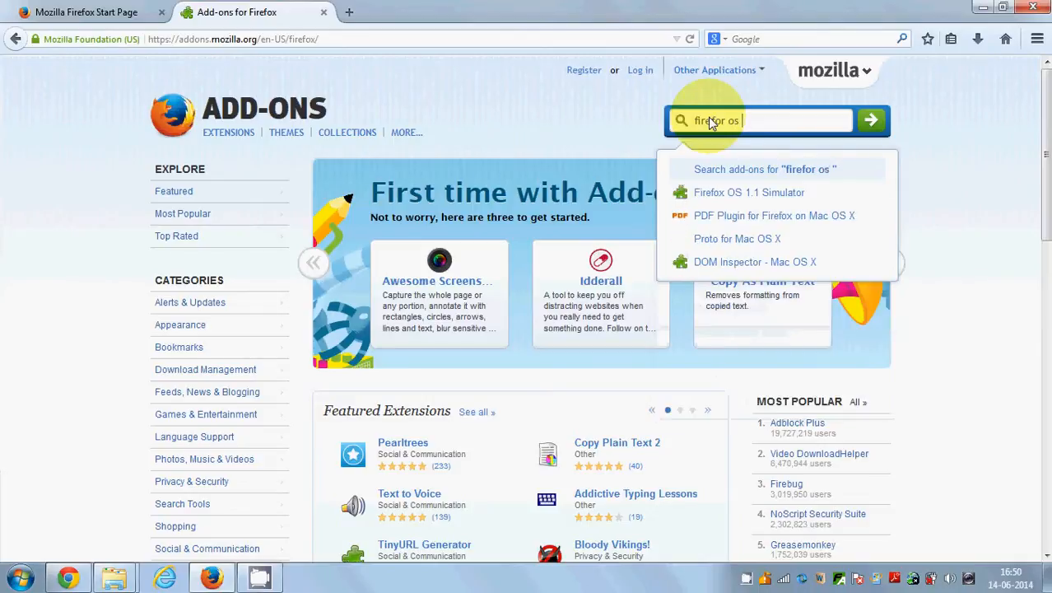
pyautogui.moveTo(737, 201)
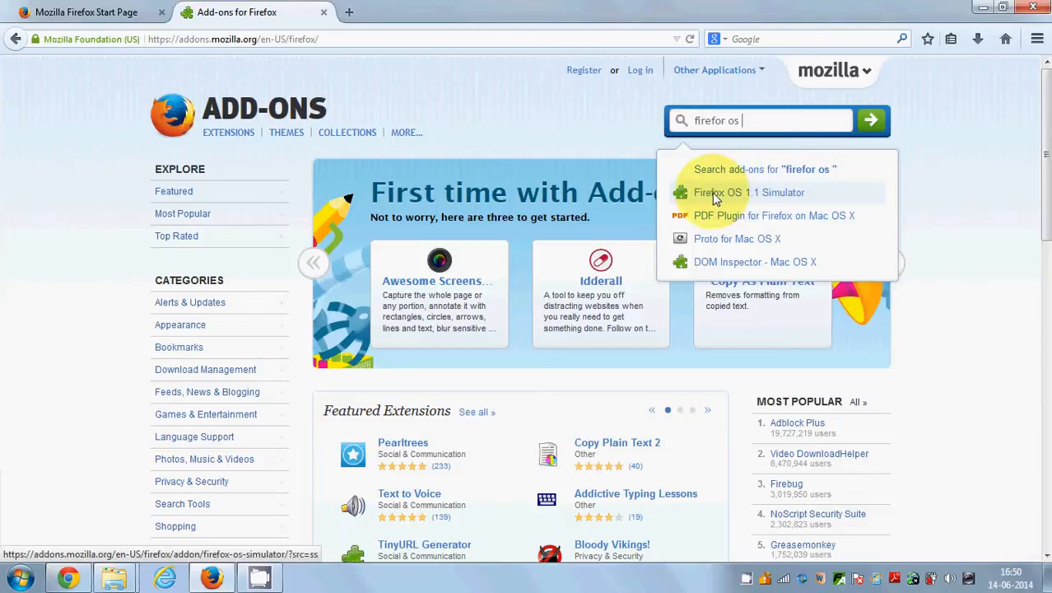
pyautogui.moveTo(733, 201)
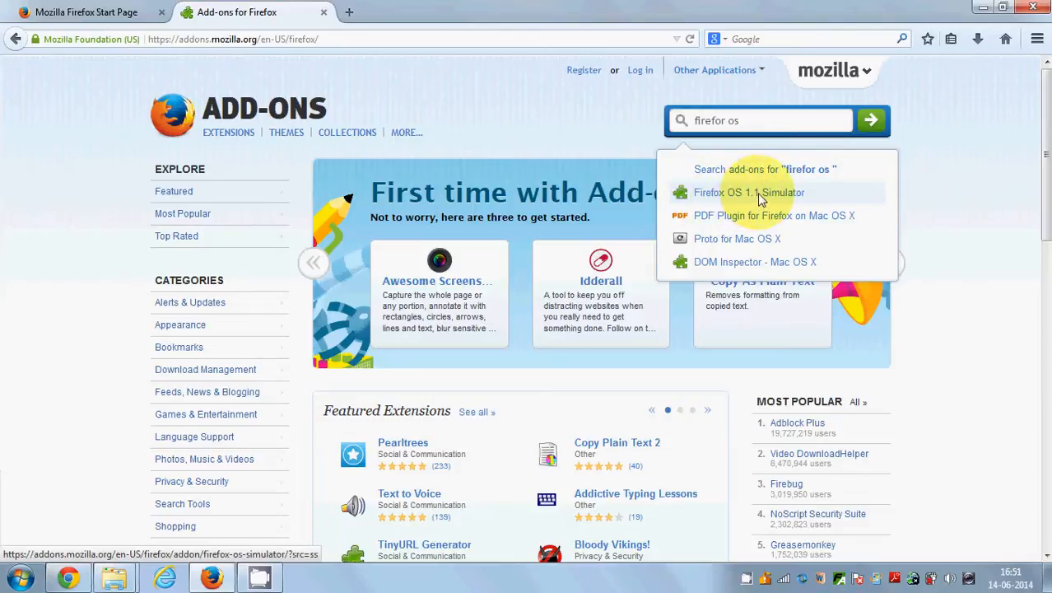
pyautogui.click(749, 191)
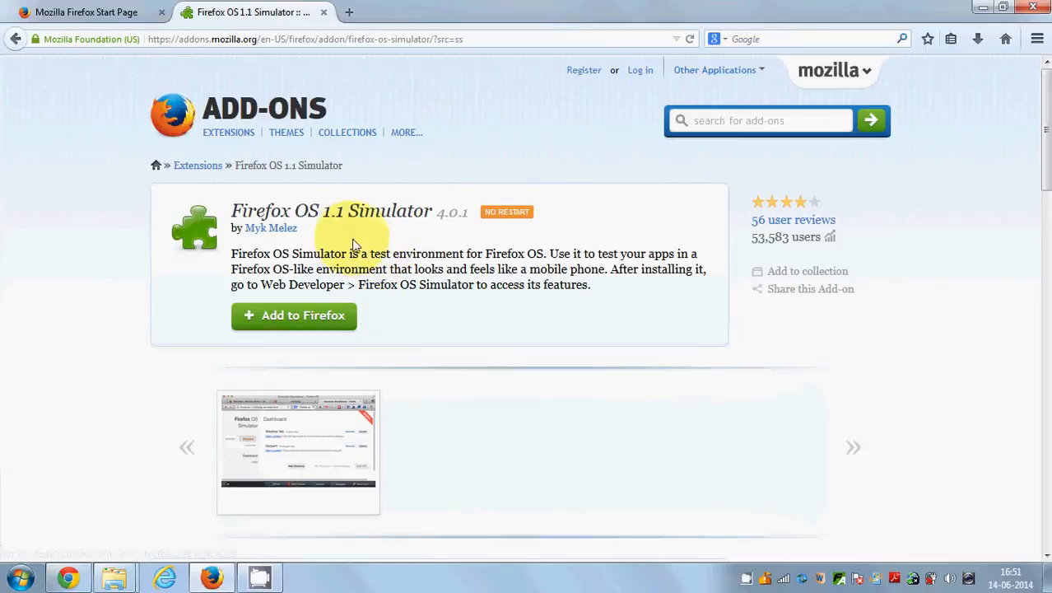
# - Start the Firefox OS 1.1 Simulator download with the green Add to Firefox button
pyautogui.scroll(-3)
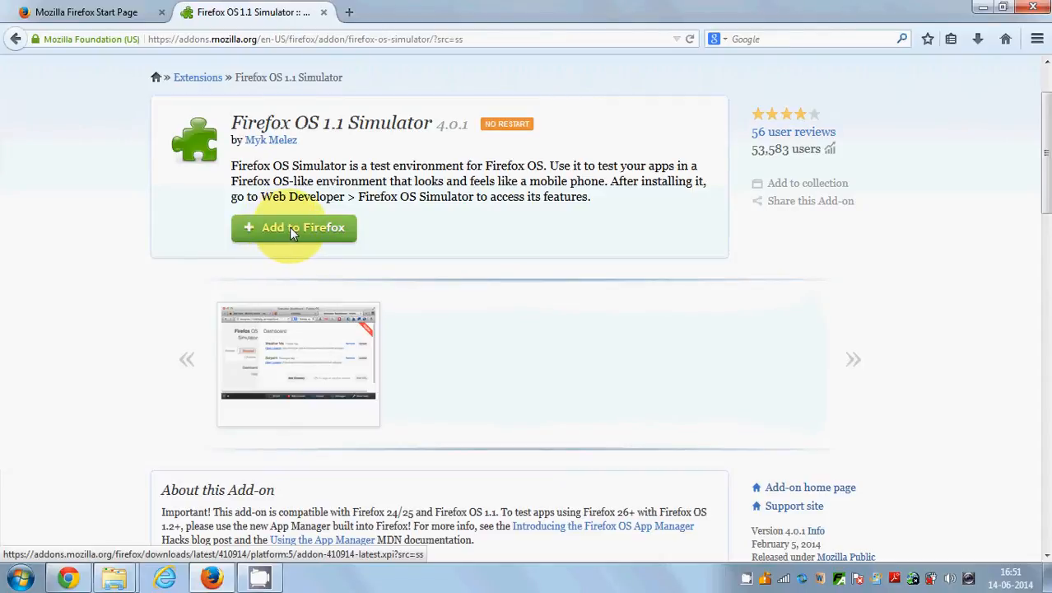
pyautogui.click(293, 227)
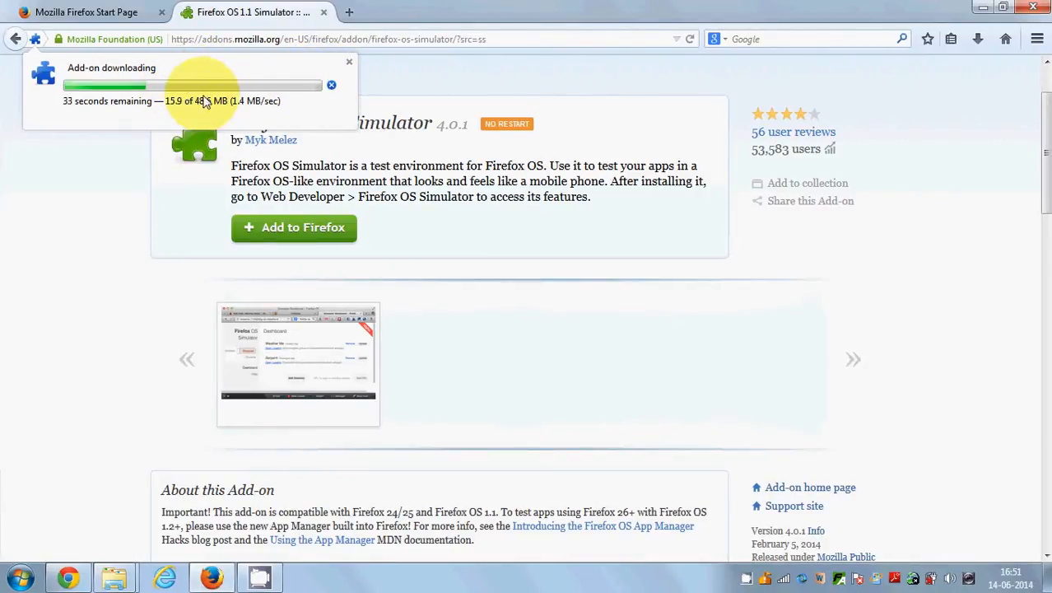
pyautogui.moveTo(237, 130)
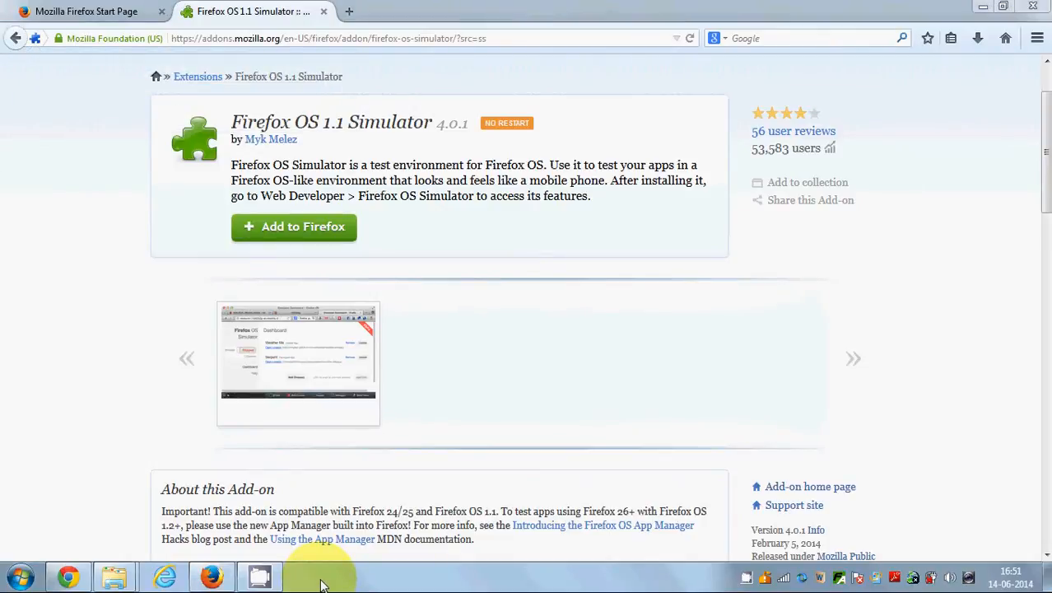
# - Confirm Install Now for the unverified Firefox OS Simulator add-on
pyautogui.click(293, 228)
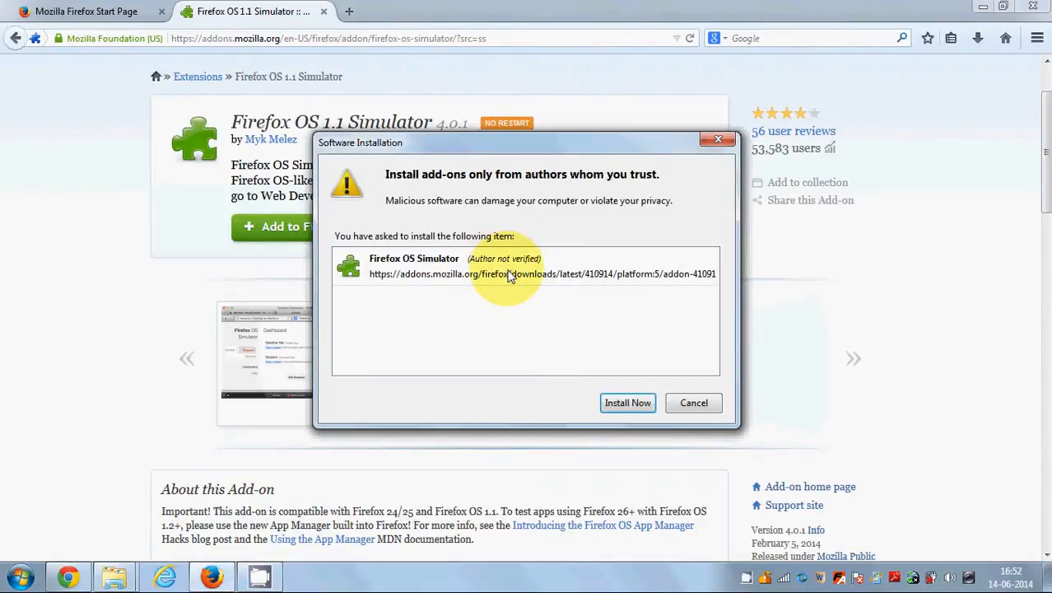
pyautogui.moveTo(475, 277)
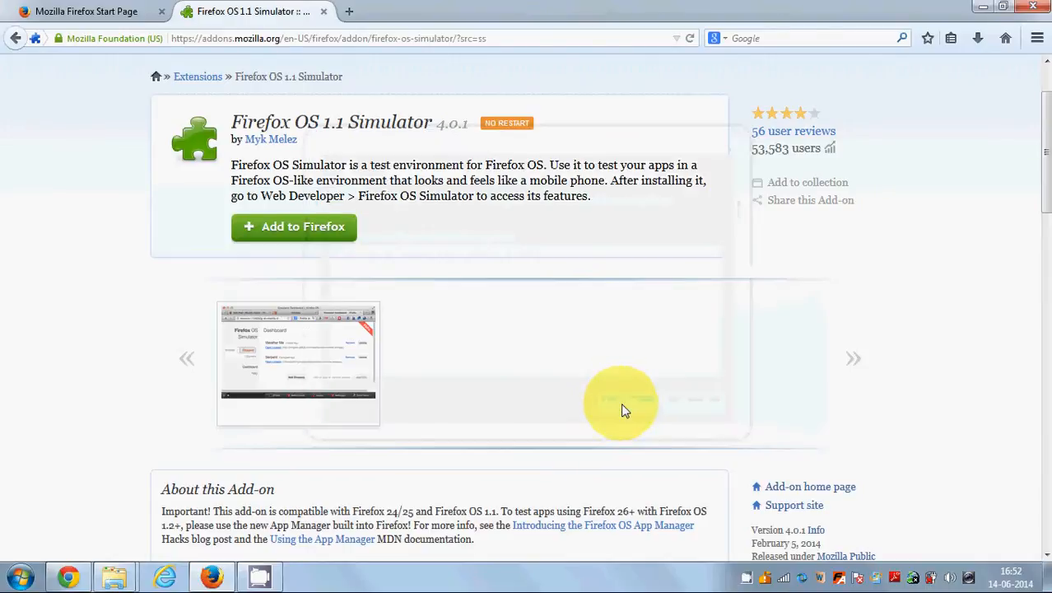
pyautogui.moveTo(622, 362)
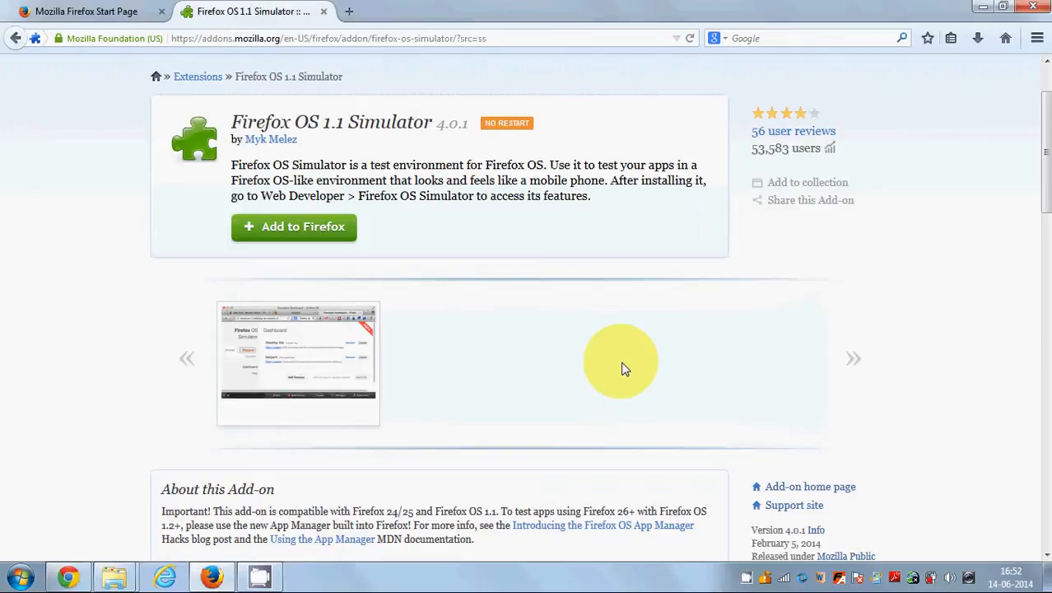
pyautogui.moveTo(427, 579)
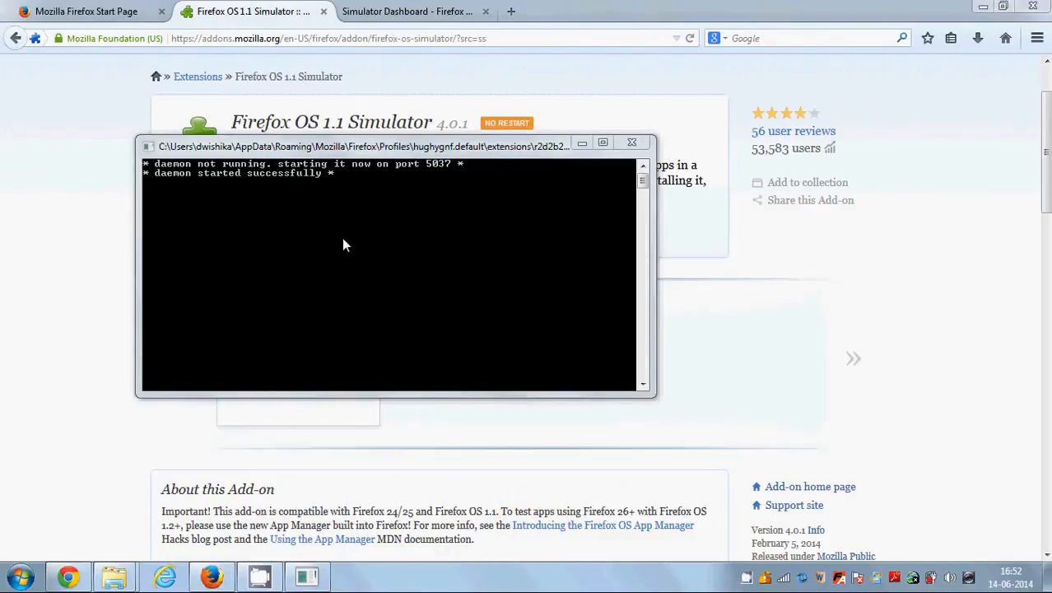
# - Bring the browser forward and switch to the Simulator Dashboard tab, simulator Stopped
pyautogui.click(632, 142)
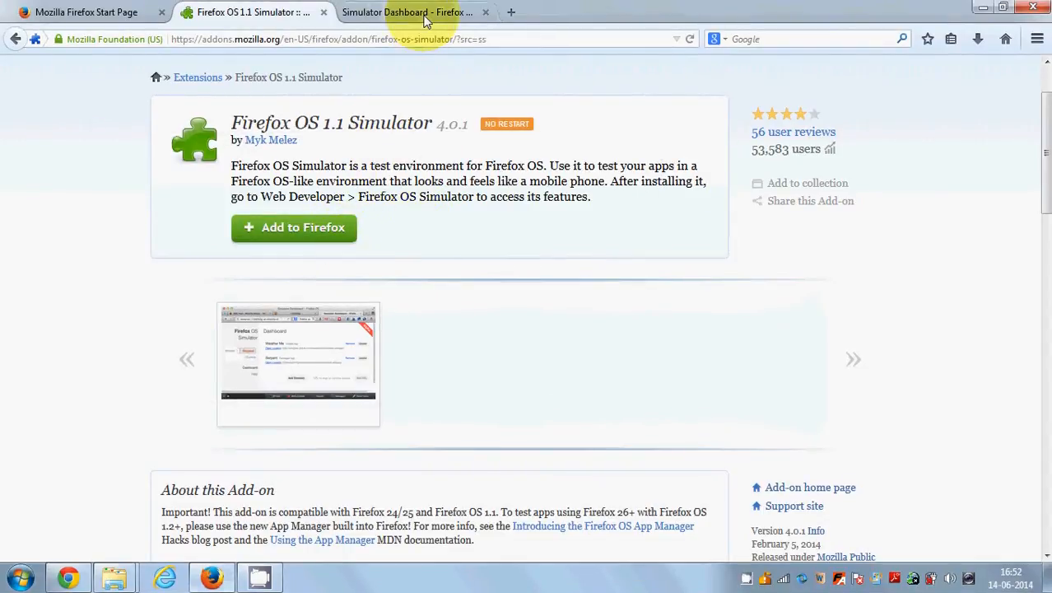
pyautogui.click(408, 12)
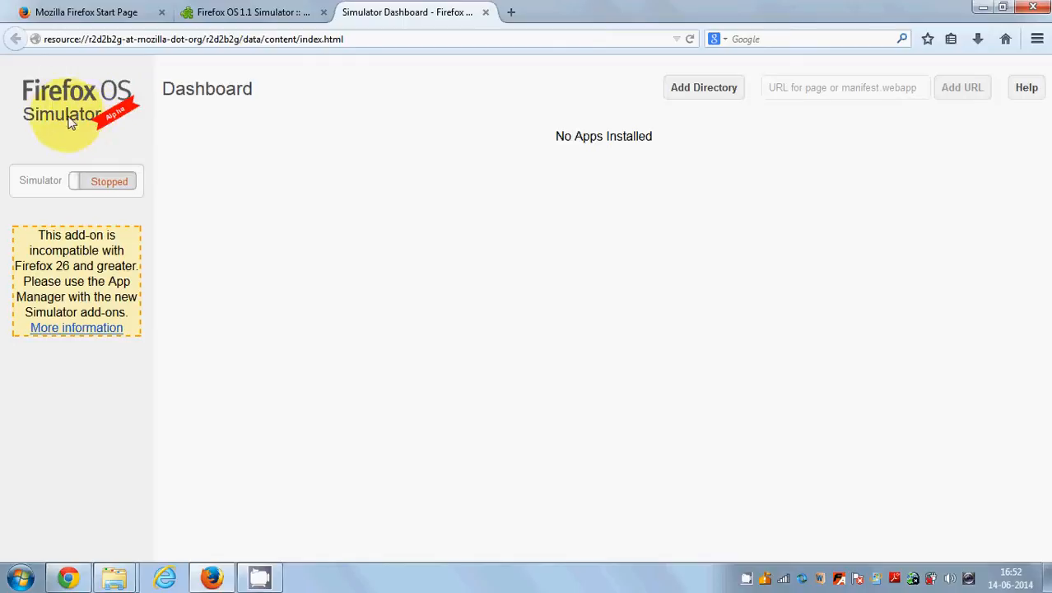
pyautogui.moveTo(123, 174)
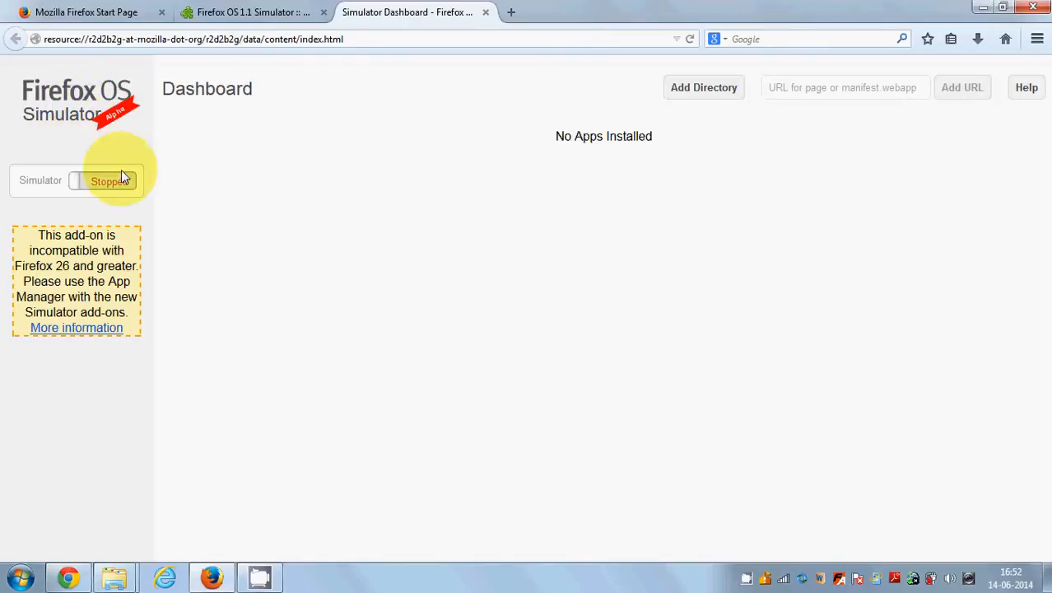
pyautogui.moveTo(480, 32)
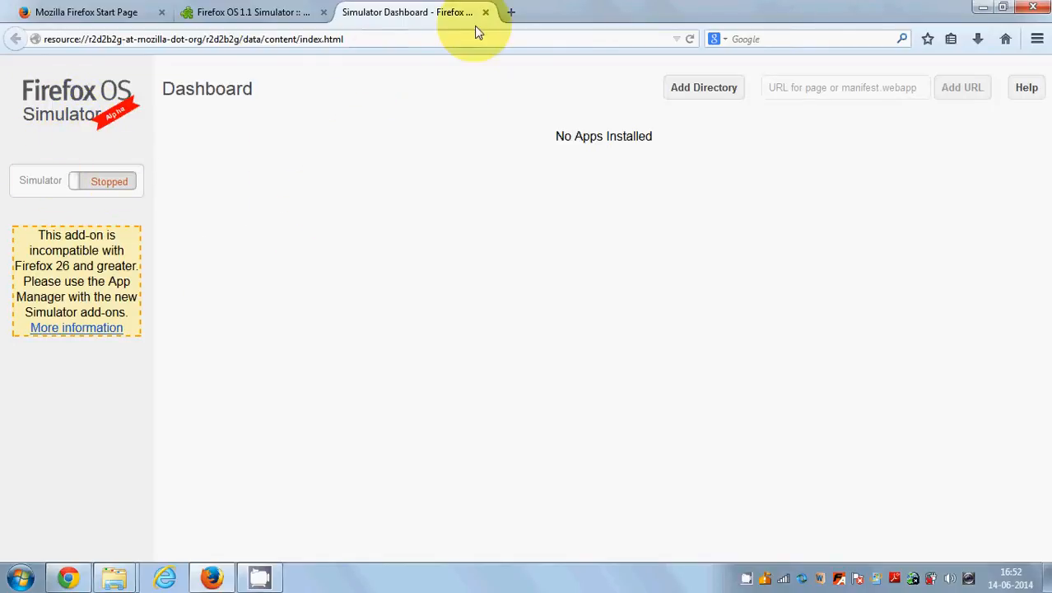
pyautogui.moveTo(458, 39)
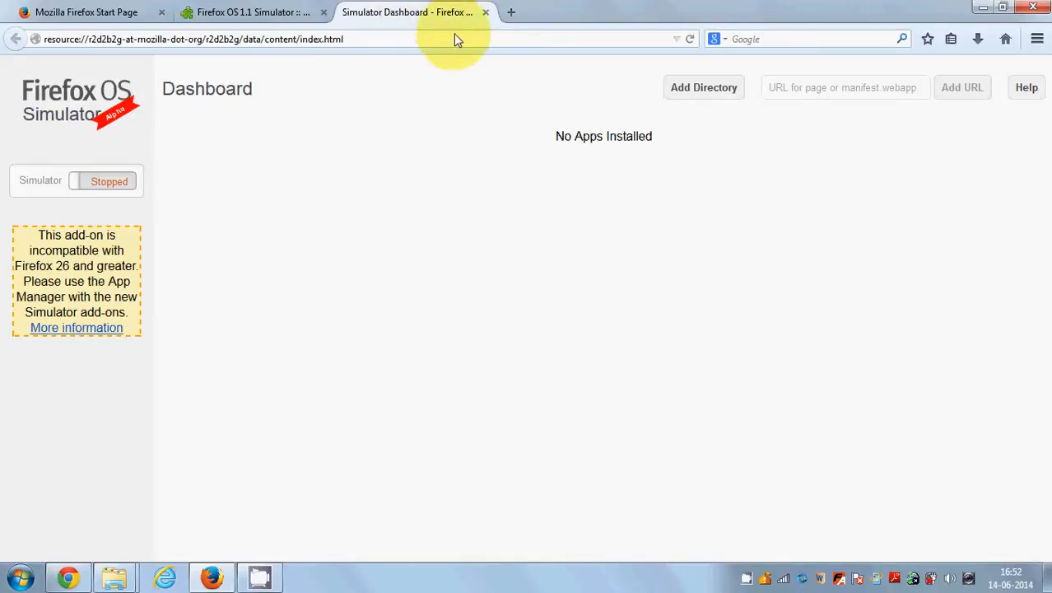
pyautogui.moveTo(321, 230)
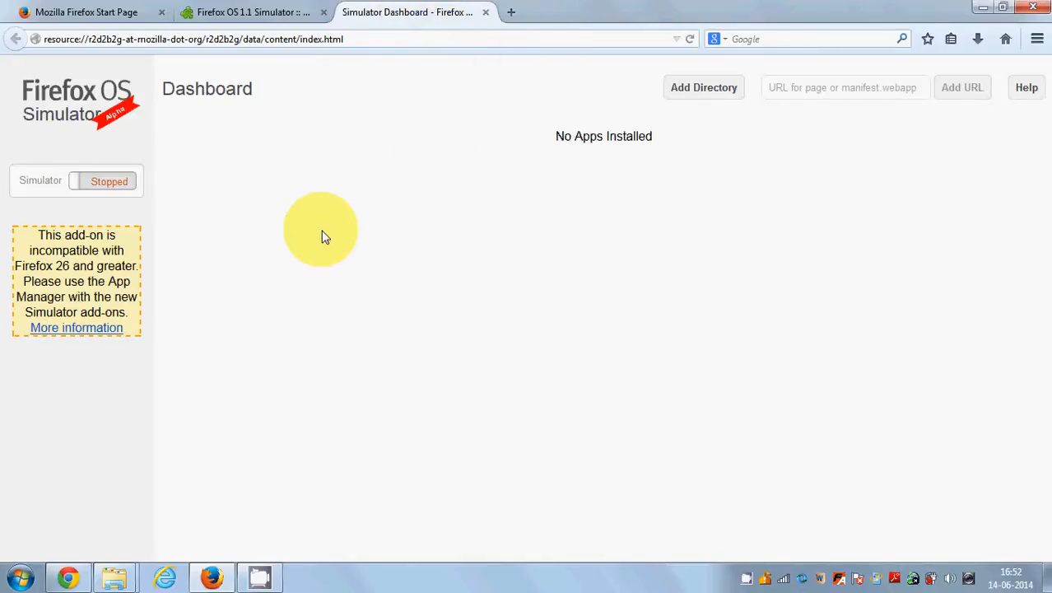
pyautogui.moveTo(116, 197)
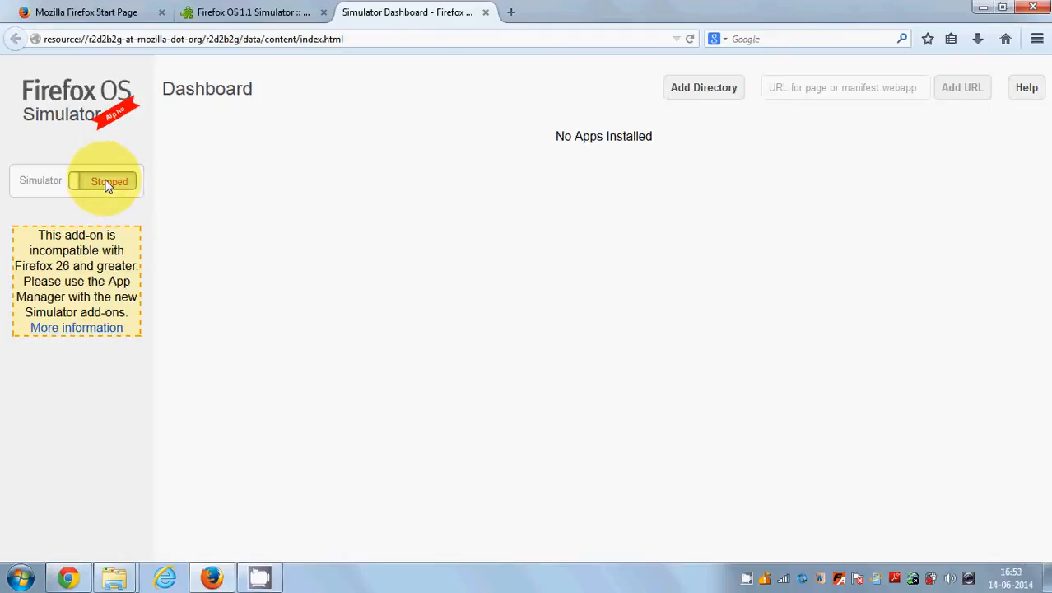
pyautogui.moveTo(118, 112)
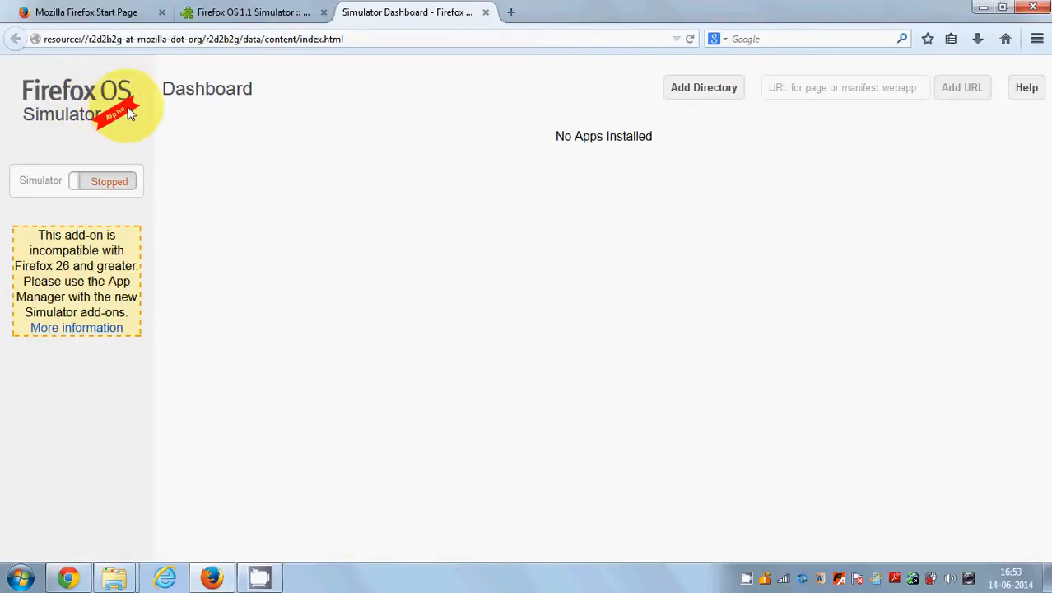
pyautogui.moveTo(125, 133)
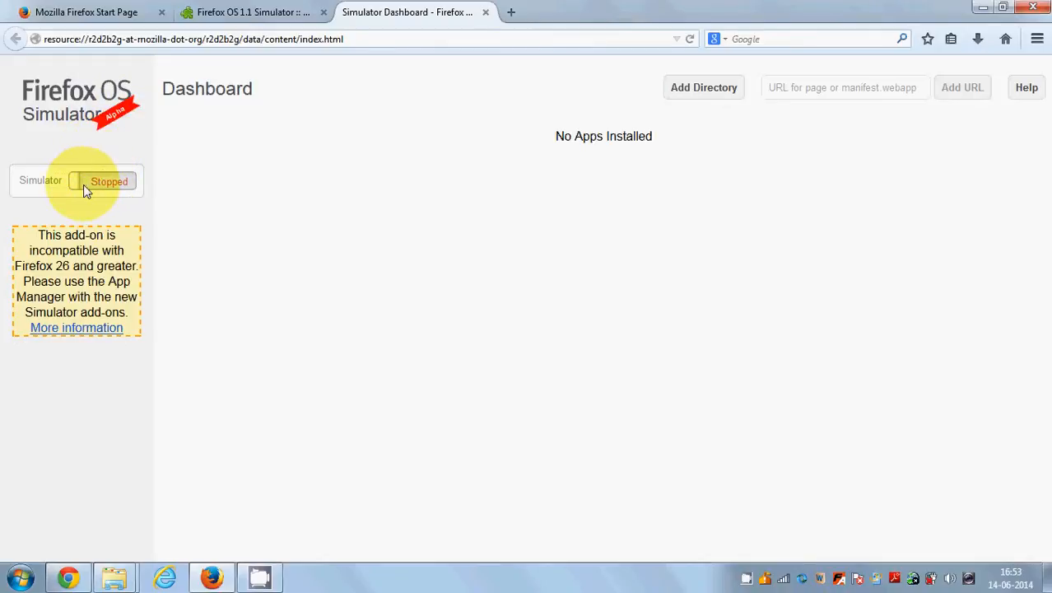
pyautogui.moveTo(118, 183)
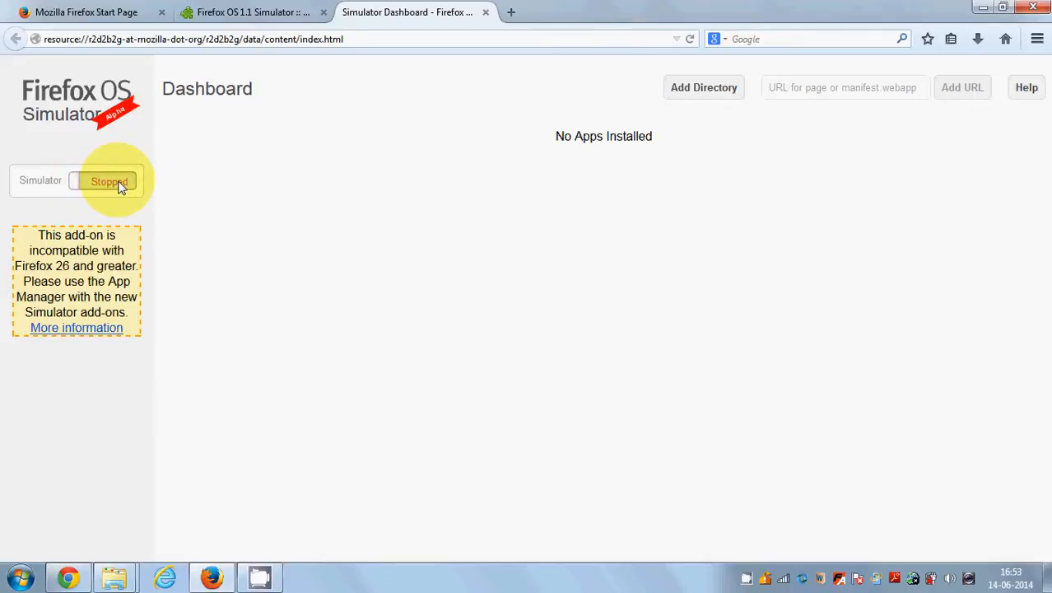
pyautogui.moveTo(125, 183)
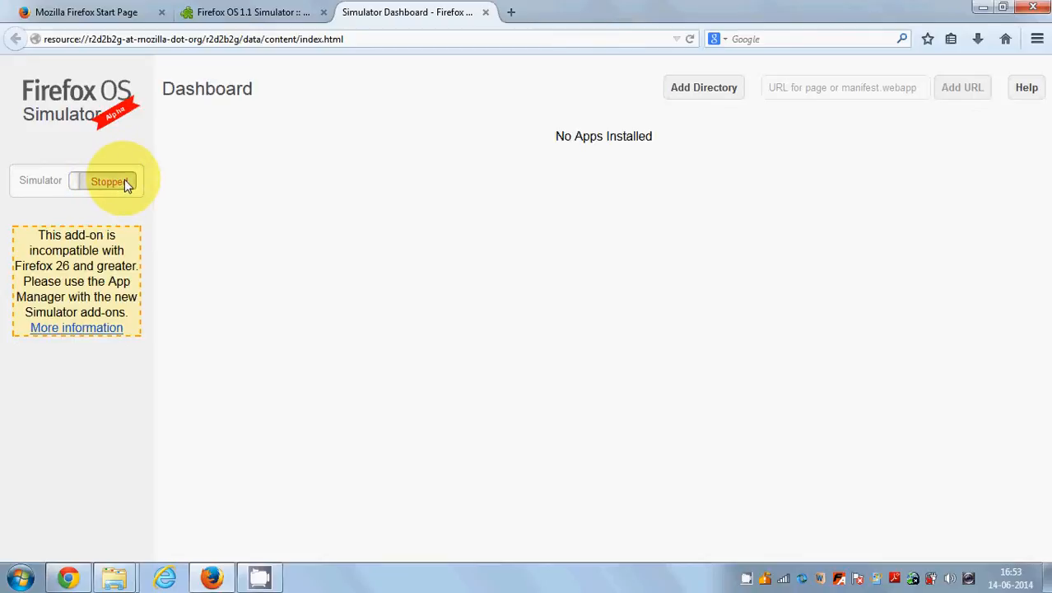
# - Toggle the Simulator to Running and move the phone window to the screen centre
pyautogui.click(98, 179)
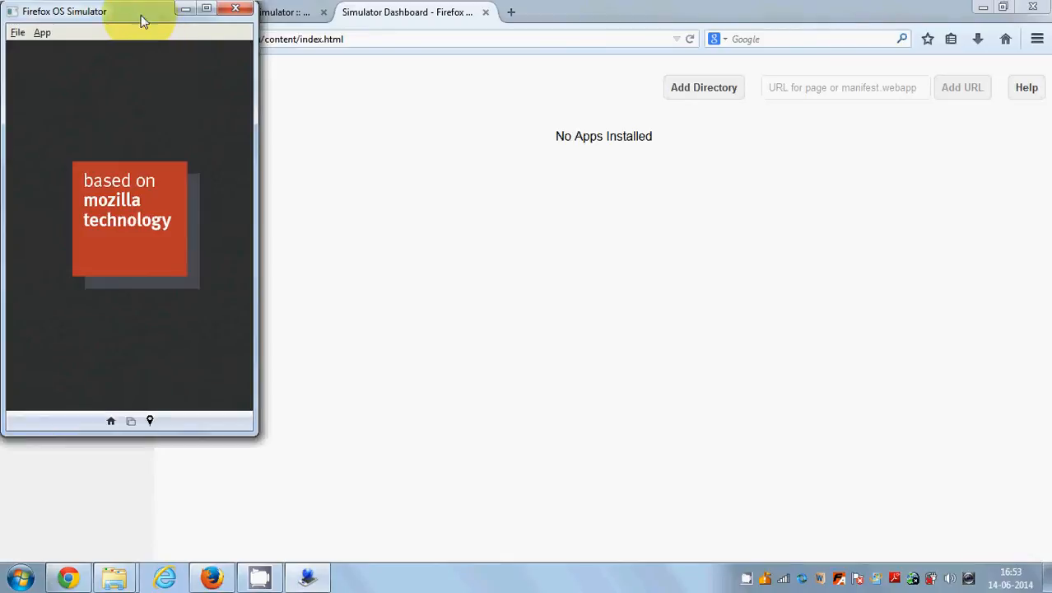
pyautogui.moveTo(140, 16); pyautogui.dragTo(378, 90)
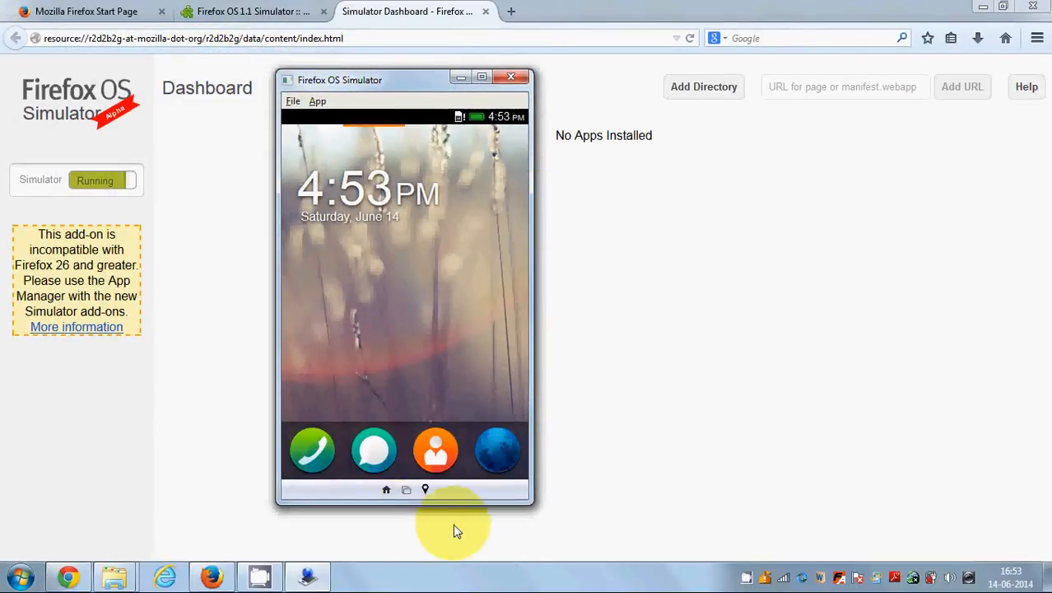
pyautogui.moveTo(518, 436)
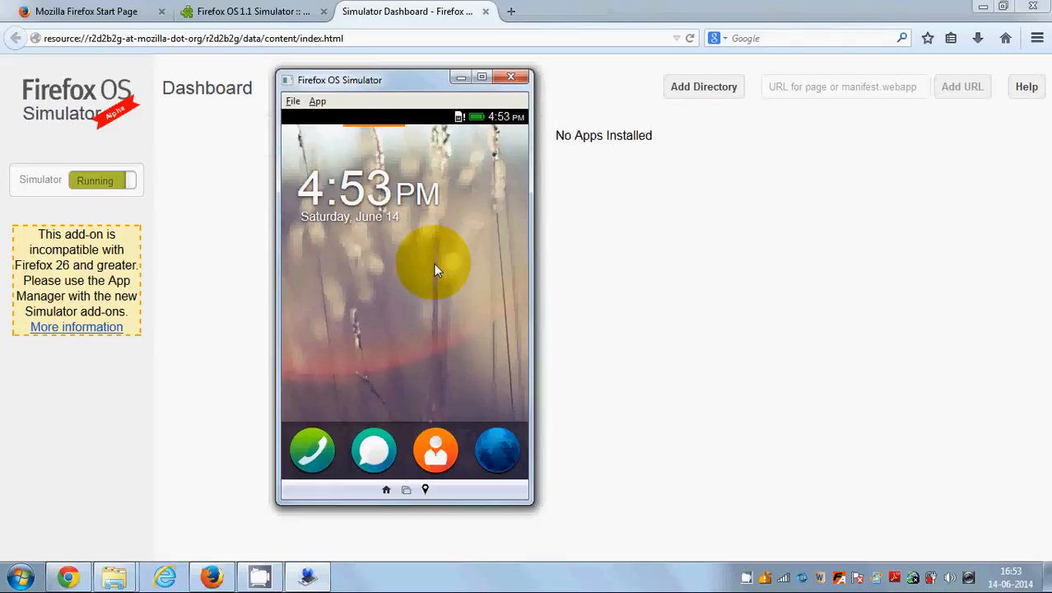
pyautogui.moveTo(415, 300)
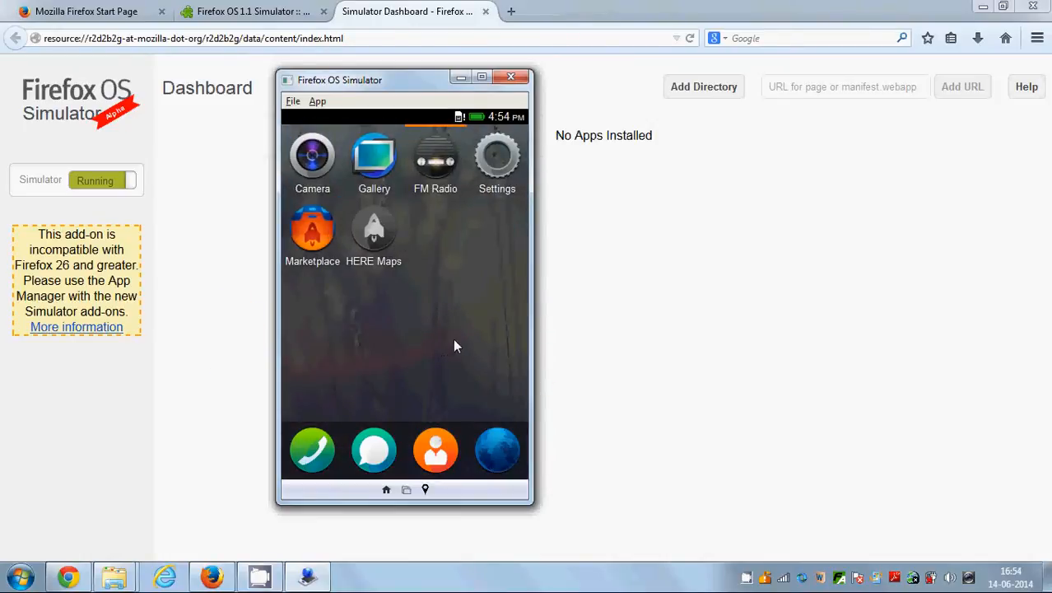
pyautogui.moveTo(382, 296)
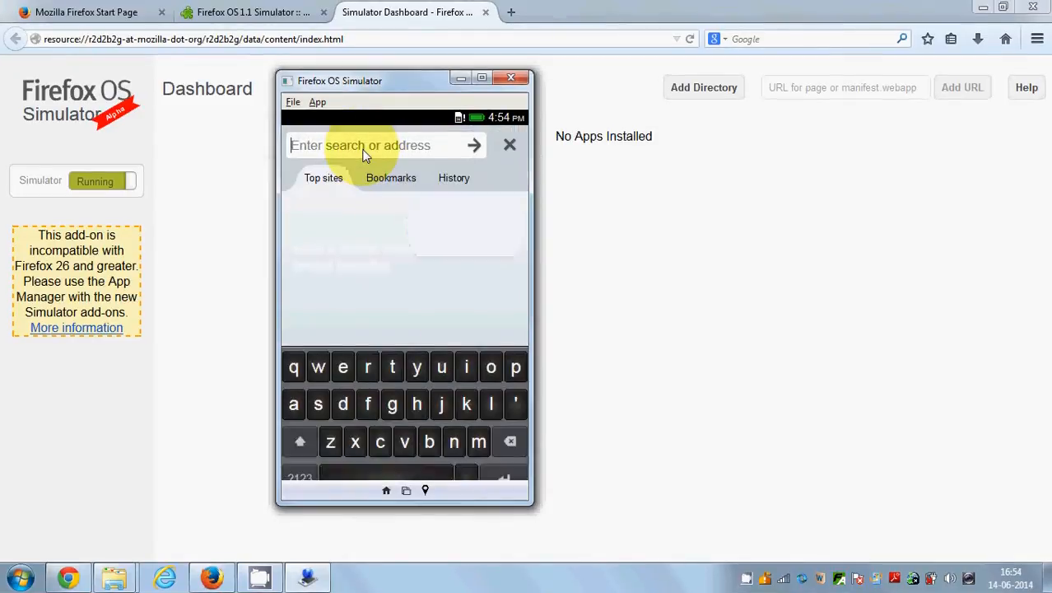
# - Search 'google' in the phone's browser and open the Google.com result
pyautogui.write('g')
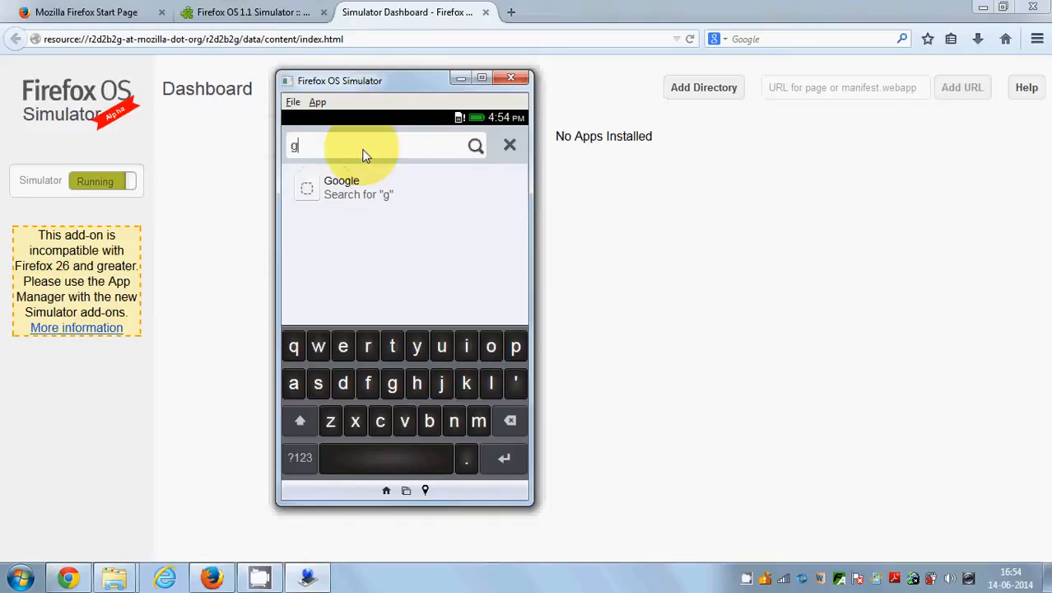
pyautogui.write('oogle')
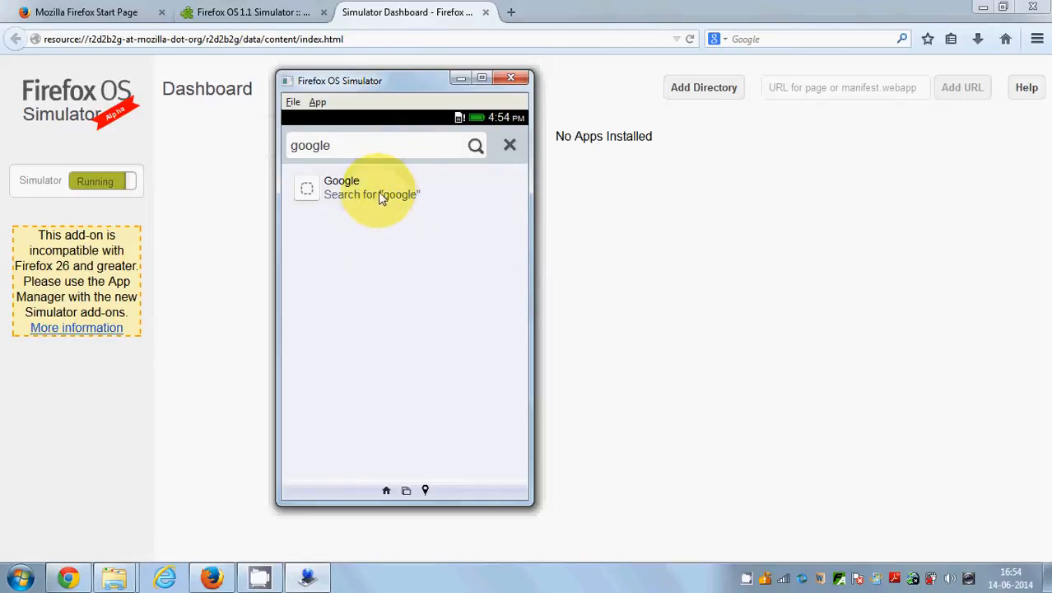
pyautogui.moveTo(399, 216)
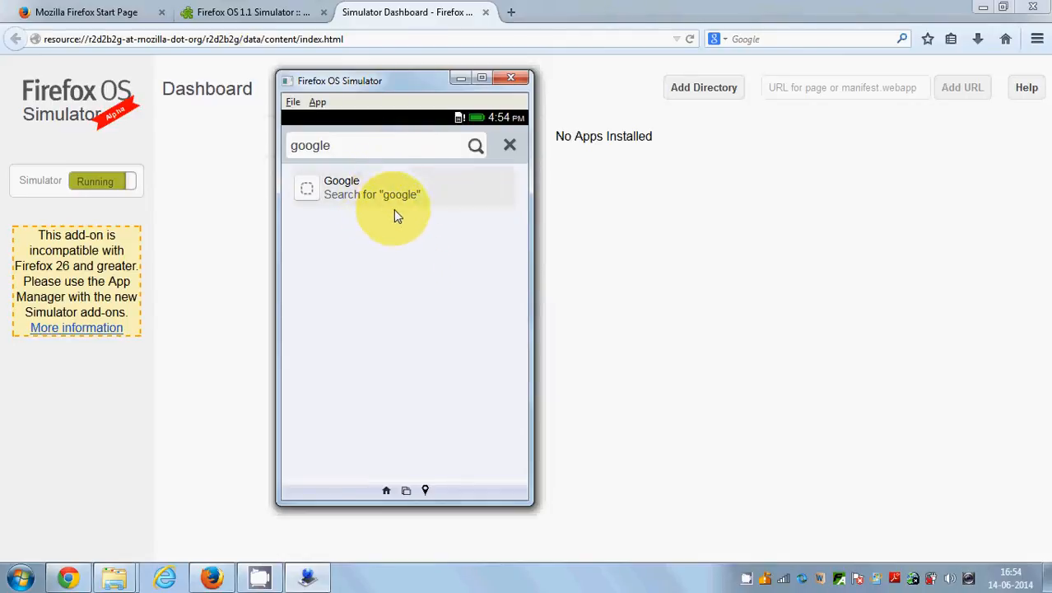
pyautogui.click(372, 188)
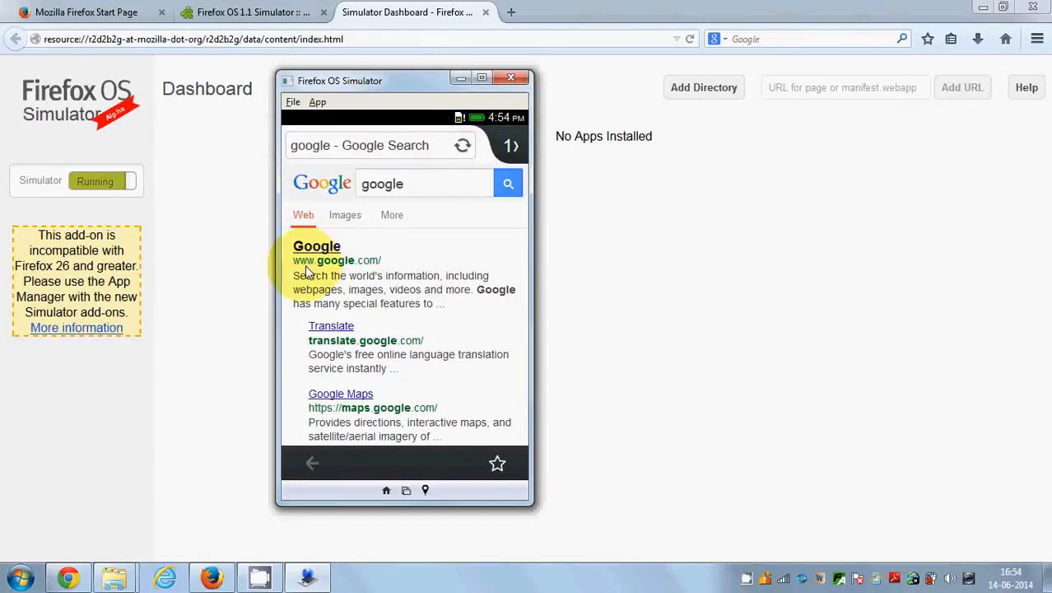
pyautogui.moveTo(382, 234)
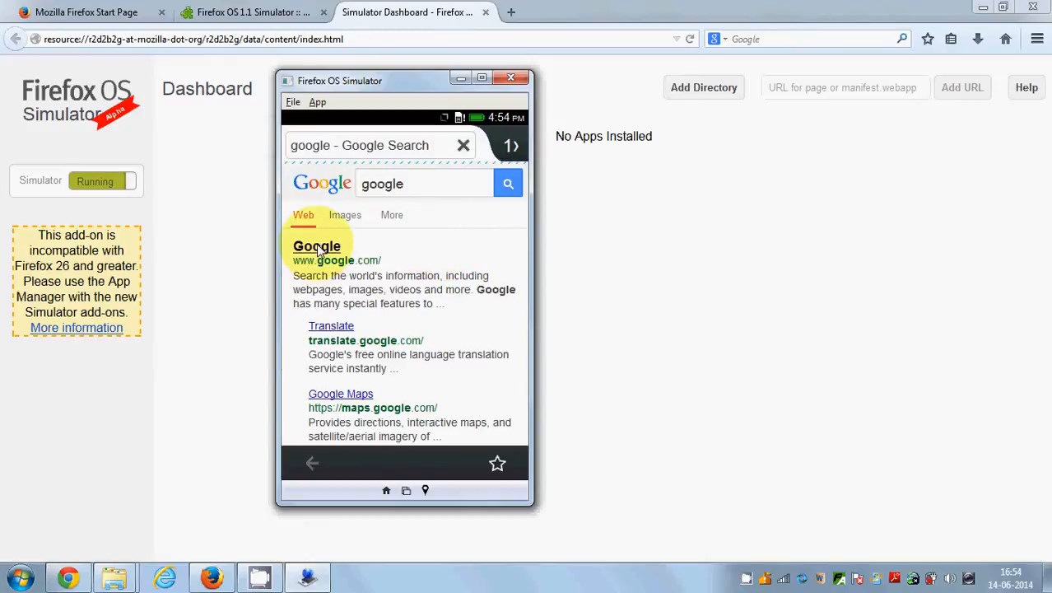
pyautogui.click(316, 247)
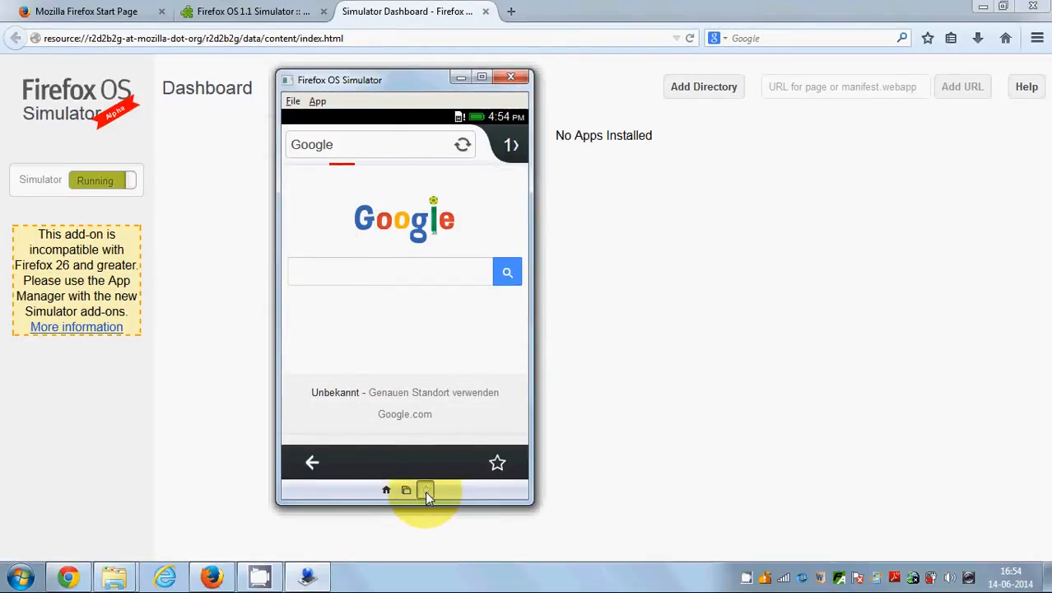
pyautogui.click(424, 489)
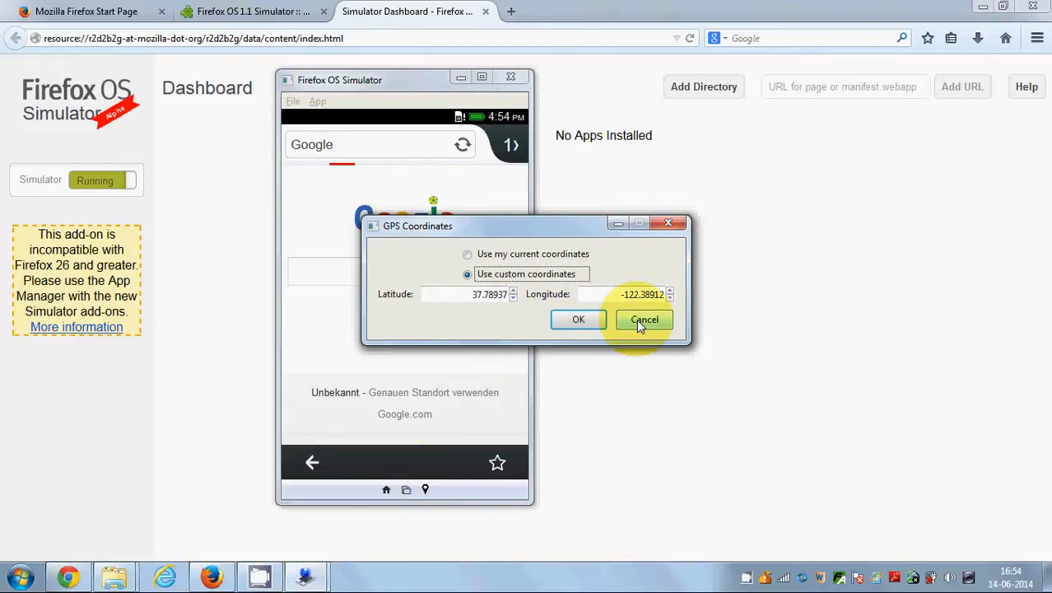
pyautogui.click(643, 320)
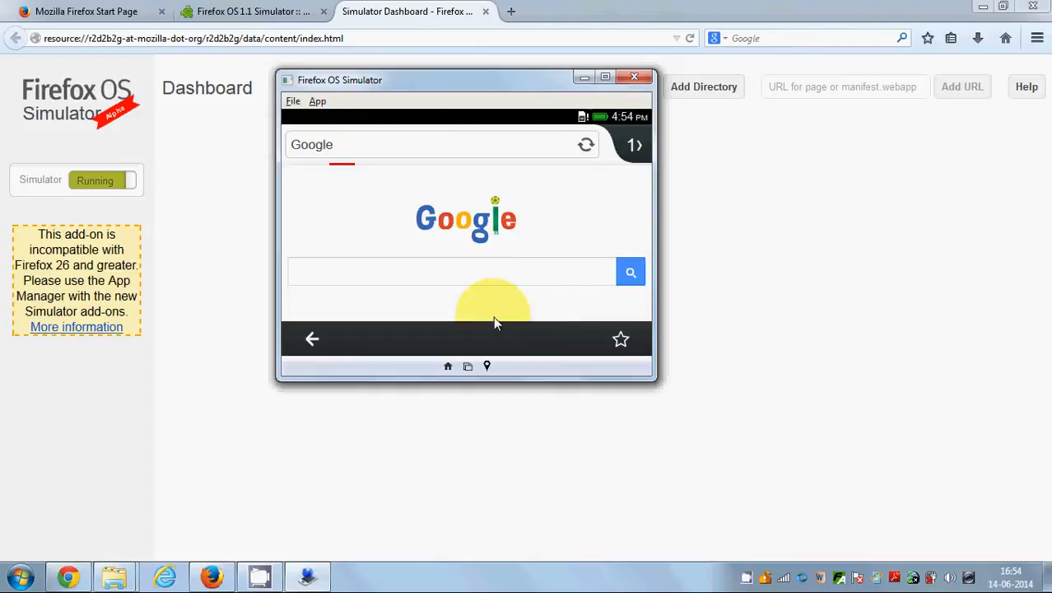
pyautogui.moveTo(451, 128)
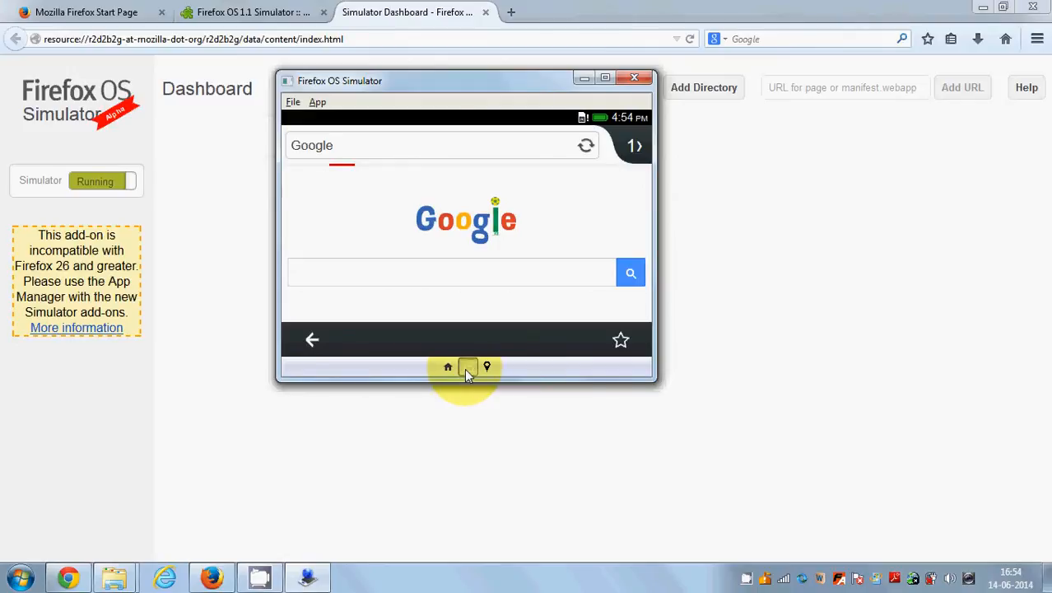
pyautogui.moveTo(404, 497)
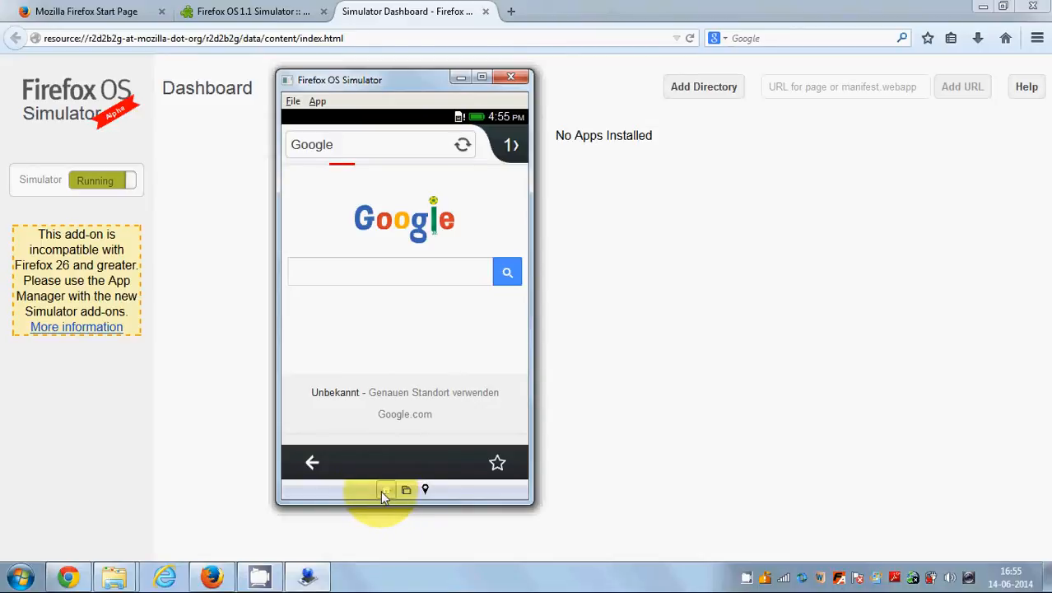
# - Return the simulated phone to its home screen via the Home button
pyautogui.click(385, 490)
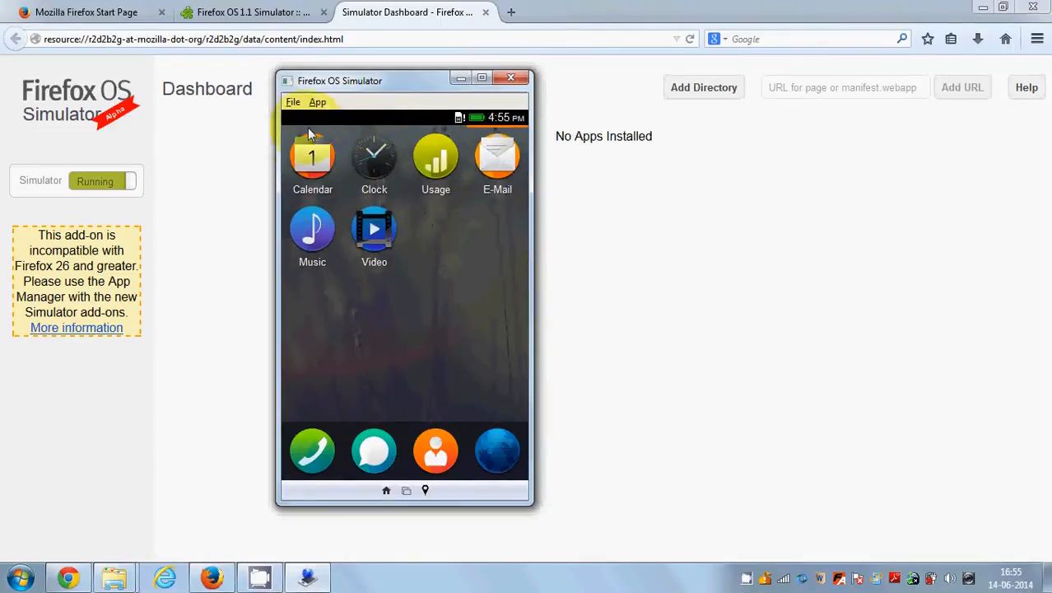
pyautogui.moveTo(475, 365)
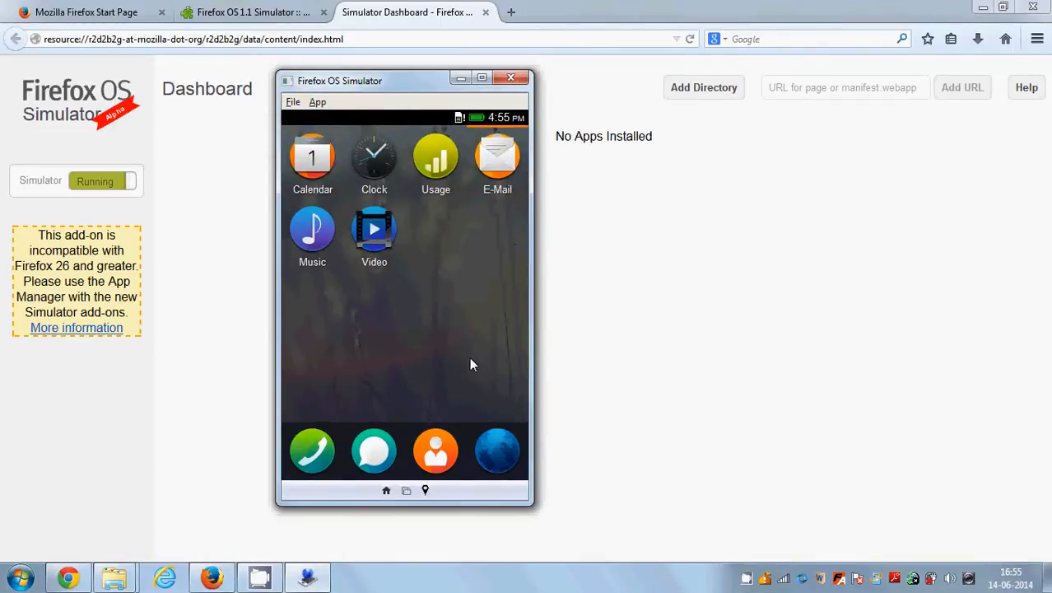
pyautogui.moveTo(464, 366)
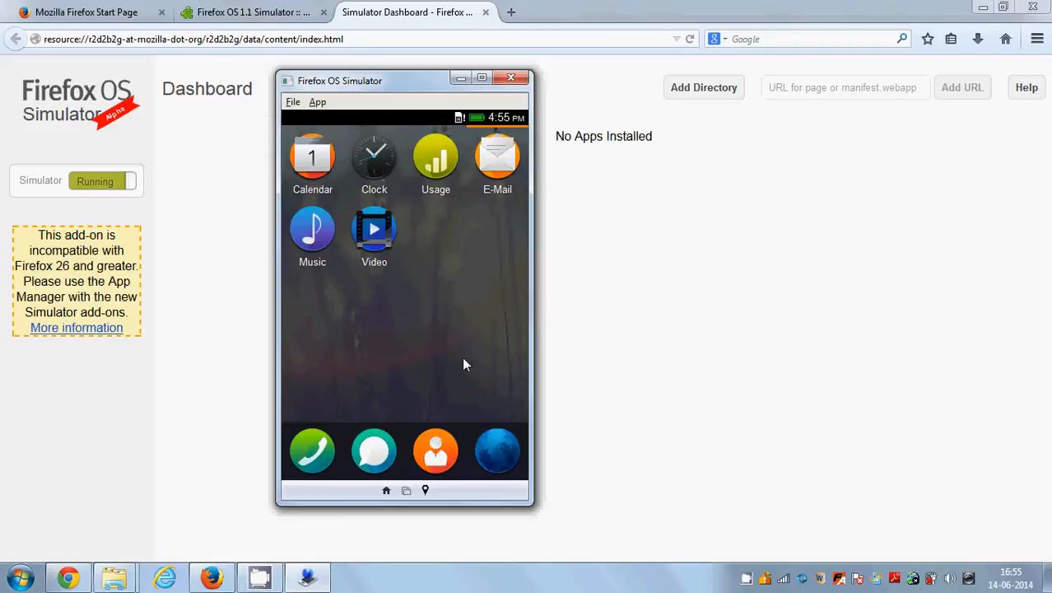
pyautogui.moveTo(458, 344)
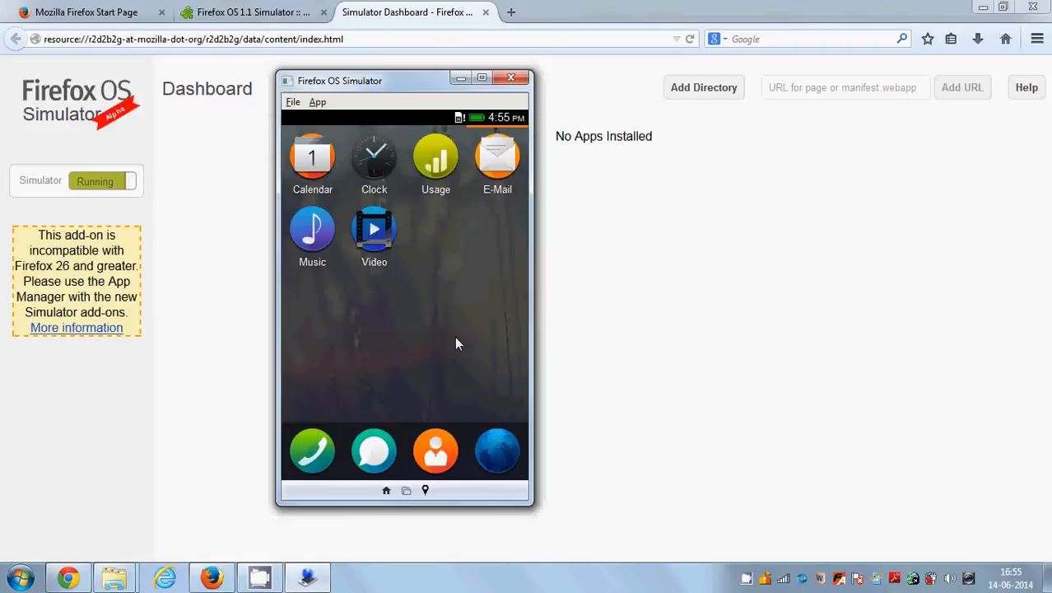
pyautogui.moveTo(403, 333)
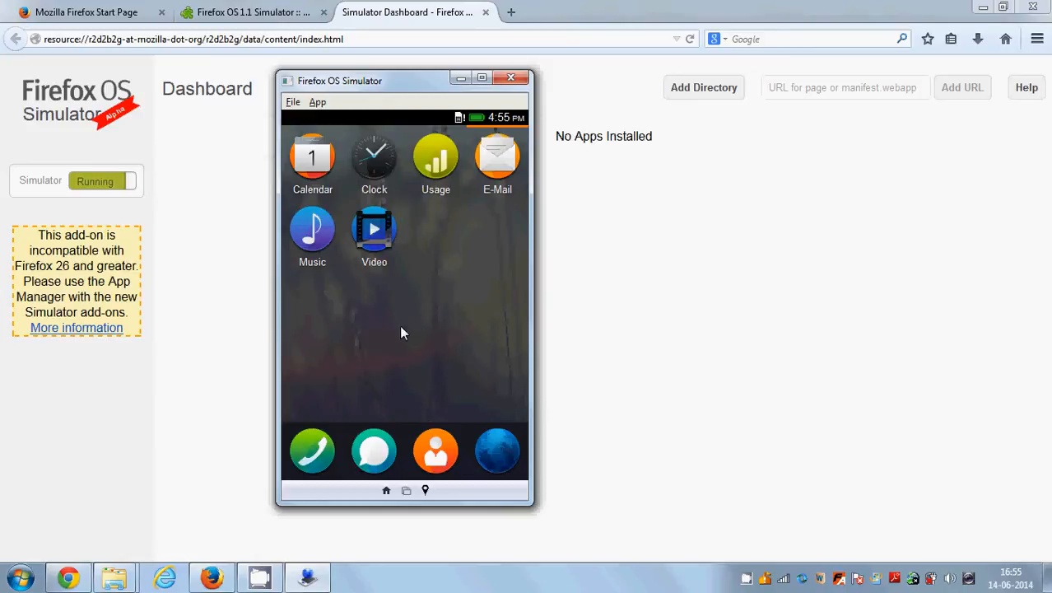